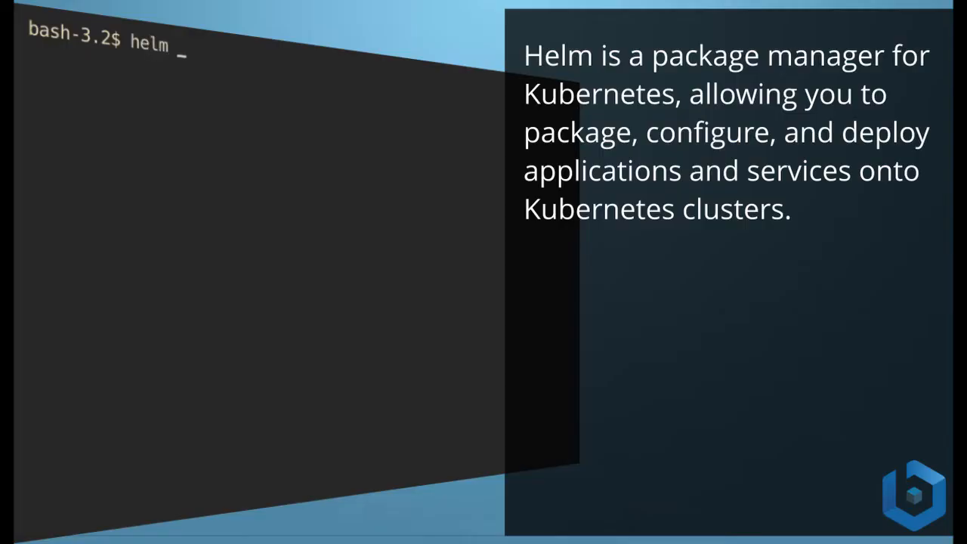
Advance the intro from the Helm slide to the Kubeapps Catalog demo slide.
{"action": "type", "text": "install --na"}
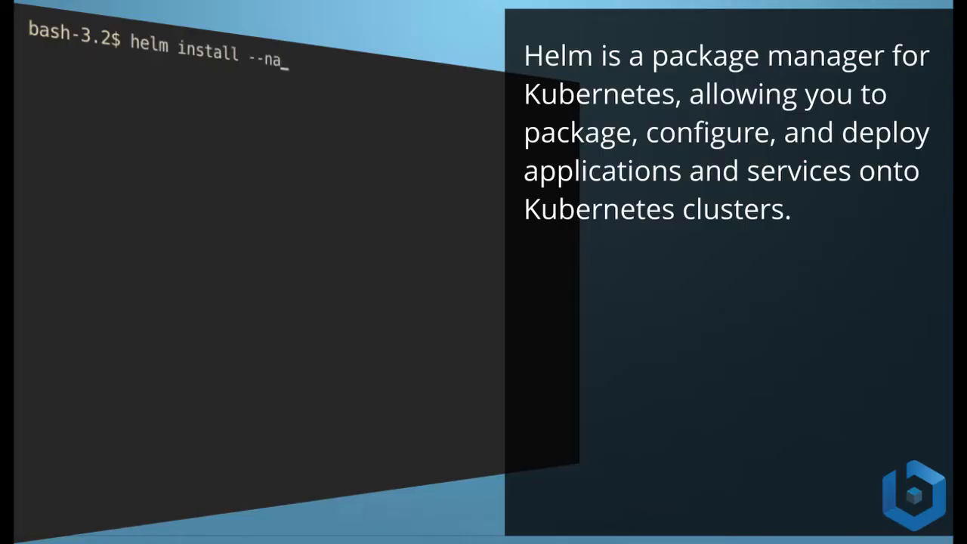
{"action": "type", "text": "me kubeapps"}
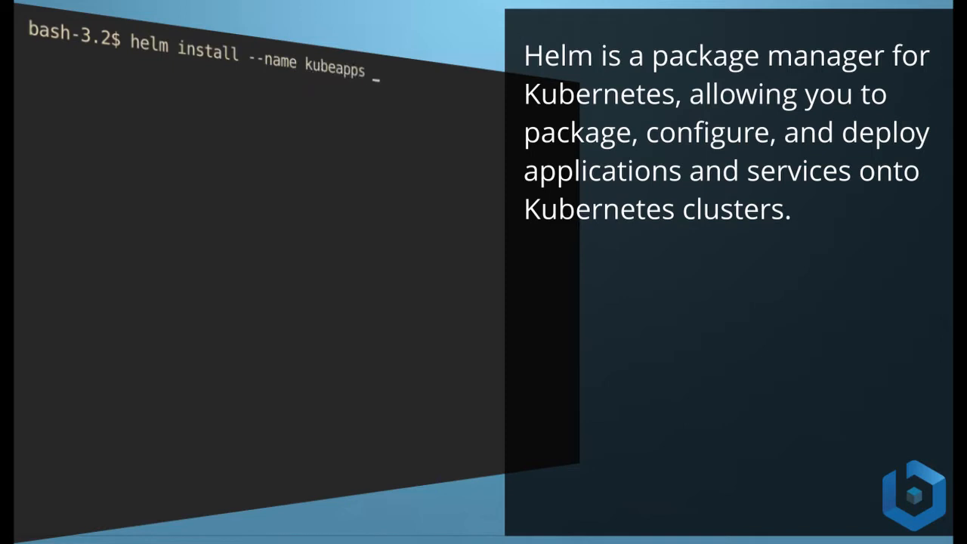
{"action": "type", "text": "--namespa"}
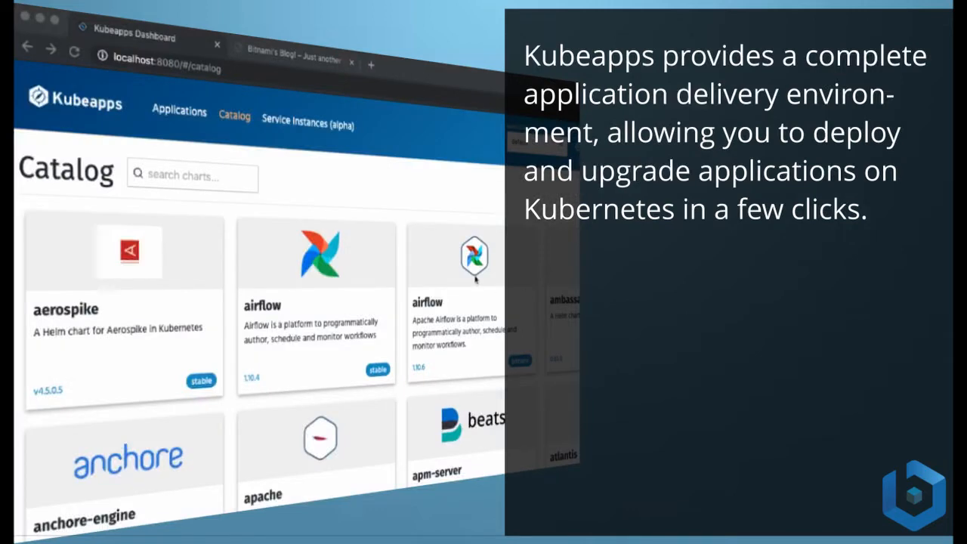
{"action": "left_click", "coordinate": [192, 175]}
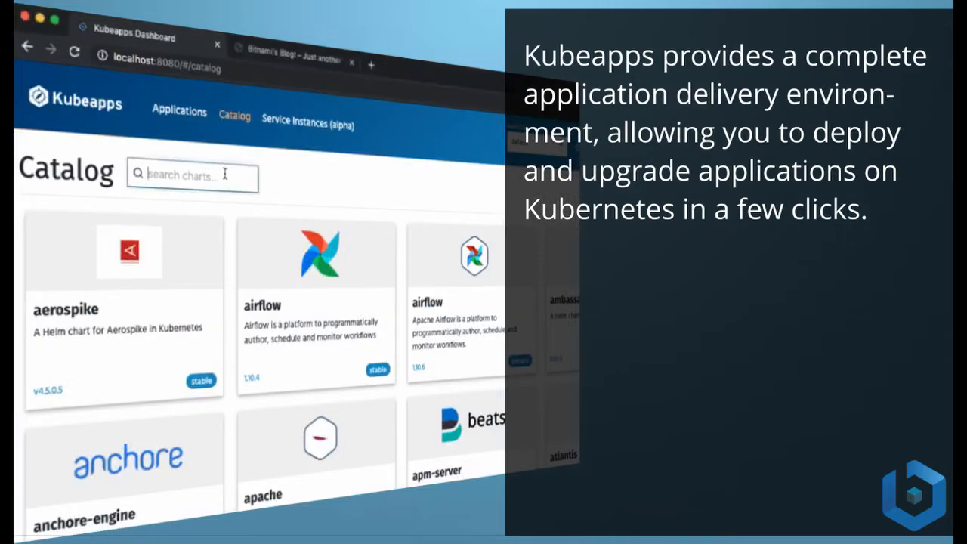
{"action": "type", "text": "word"}
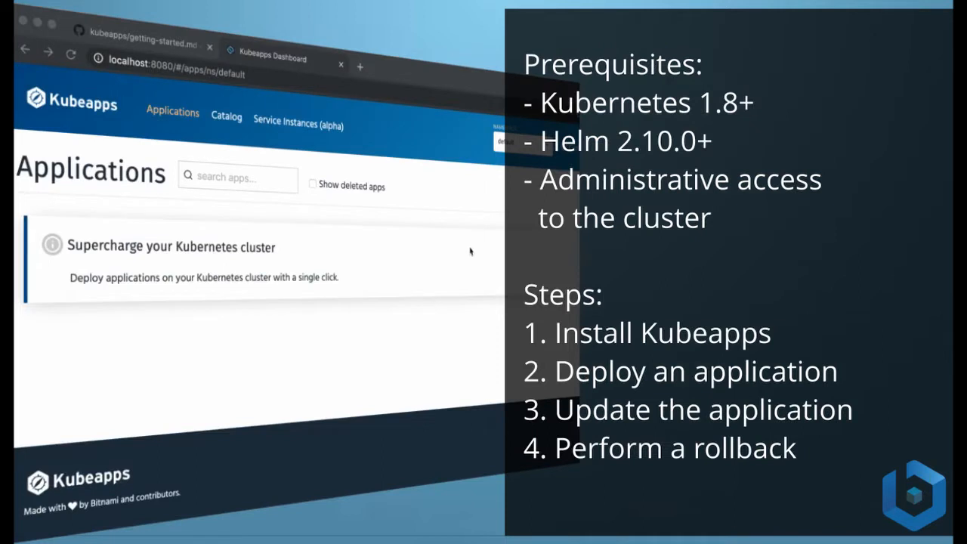
{"action": "mouse_move", "coordinate": [461, 254]}
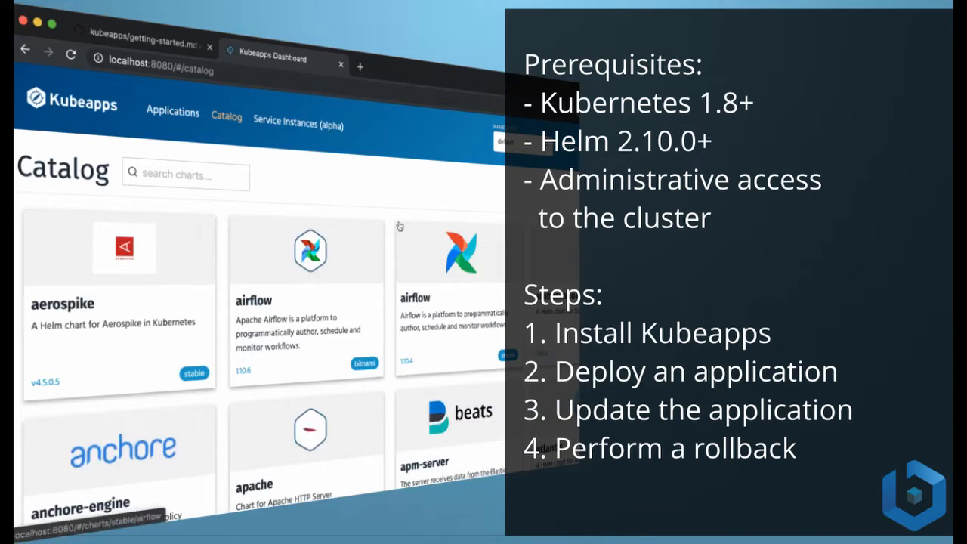
Show the Prerequisites and four tutorial steps slide beside the WordPress chart demo.
{"action": "type", "text": "wor"}
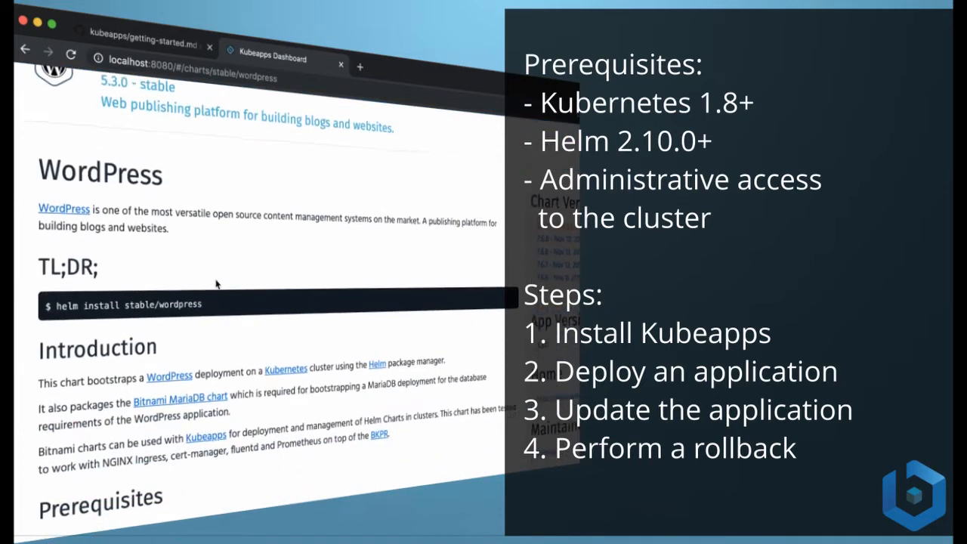
{"action": "scroll", "scroll_direction": "down", "scroll_amount": 3}
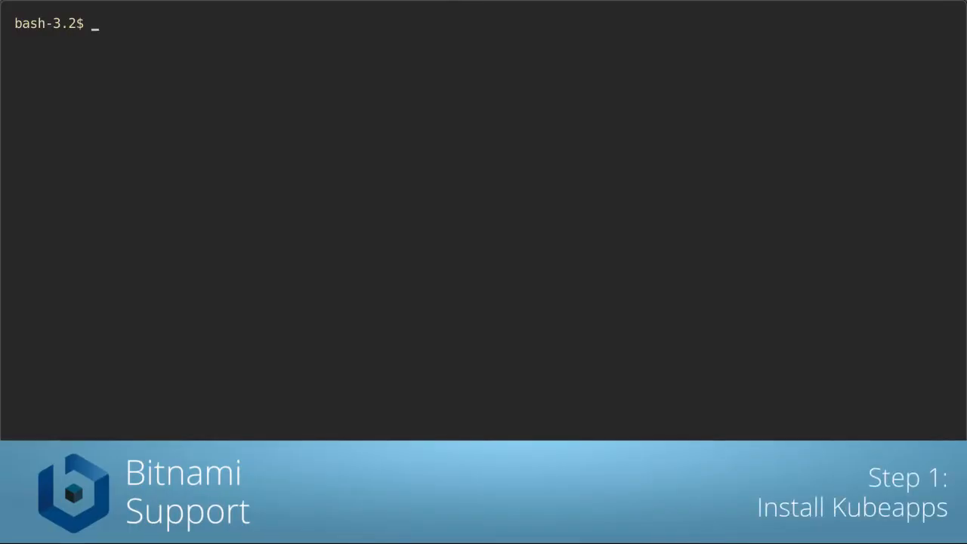
{"action": "type", "text": "helm repo"}
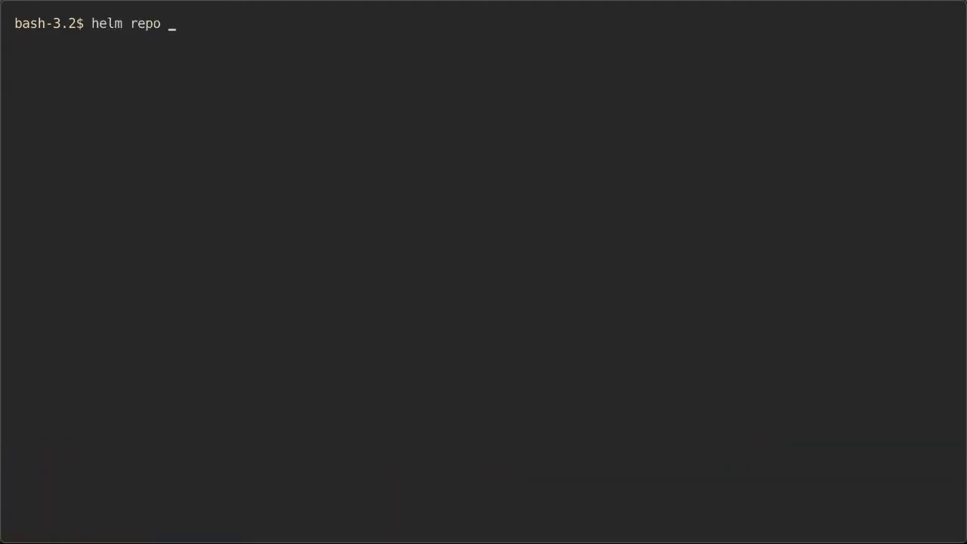
{"action": "type", "text": "add bitnami"}
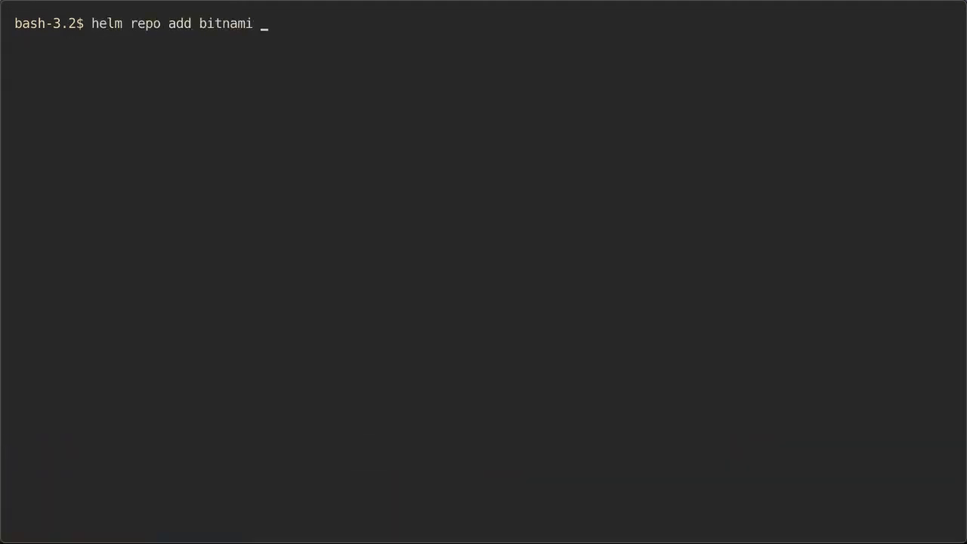
{"action": "type", "text": "https:"}
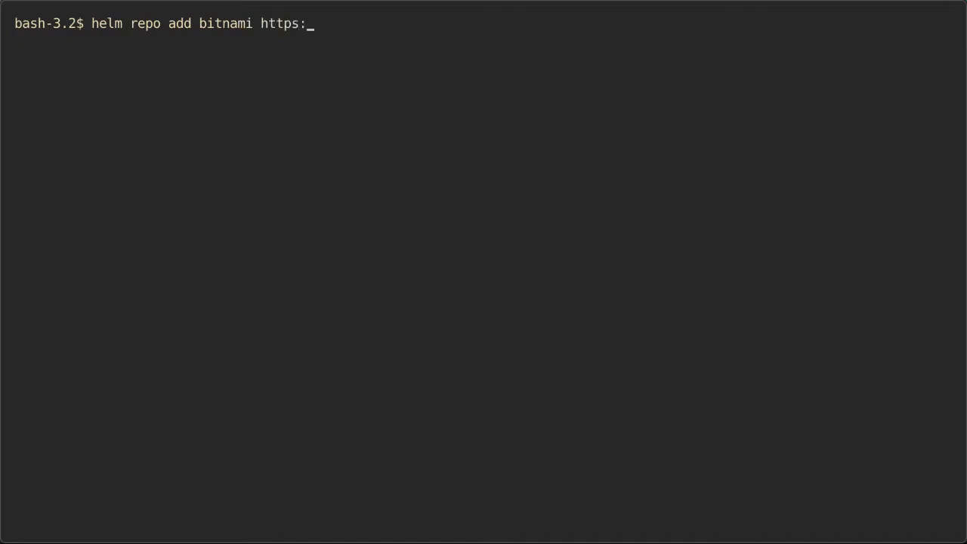
{"action": "type", "text": "//charts"}
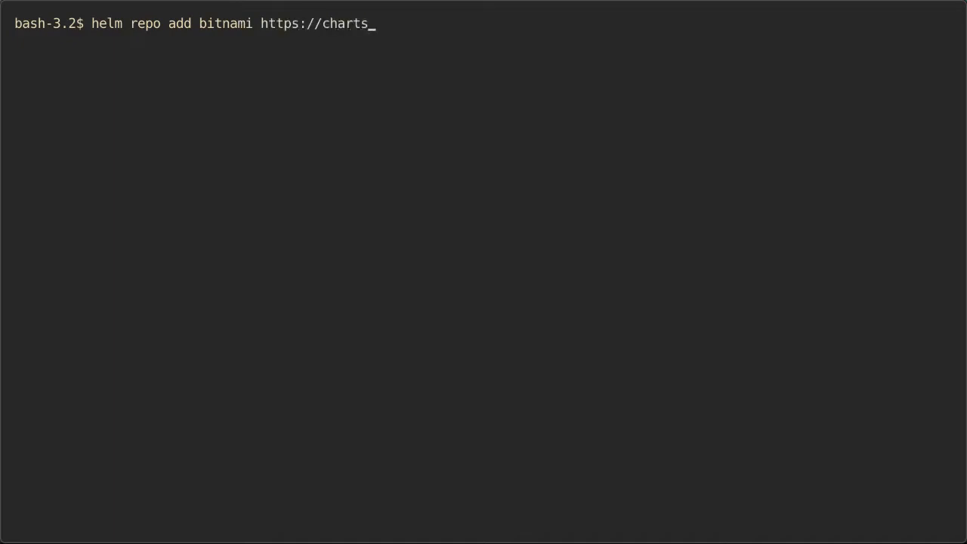
{"action": "type", "text": ".bitnami"}
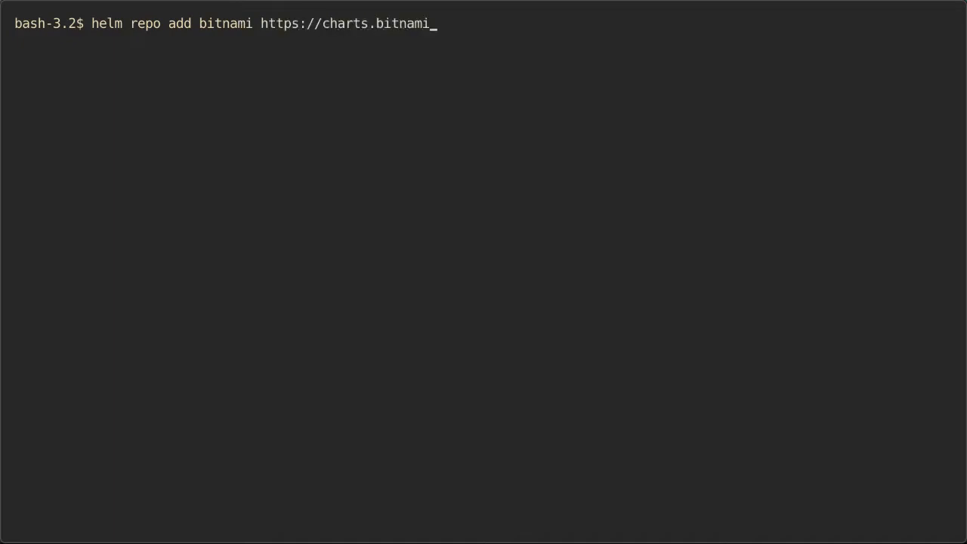
{"action": "type", "text": ".com/bit"}
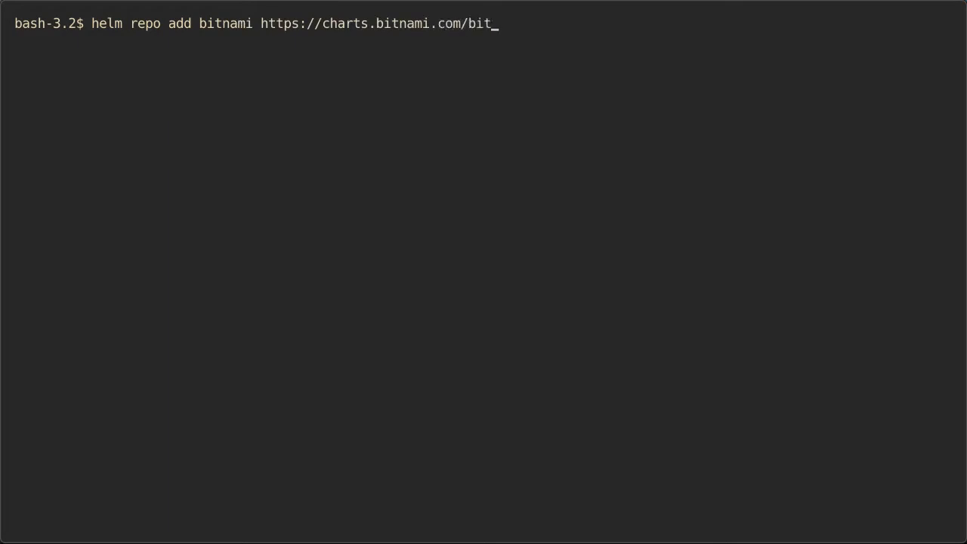
{"action": "type", "text": "nami"}
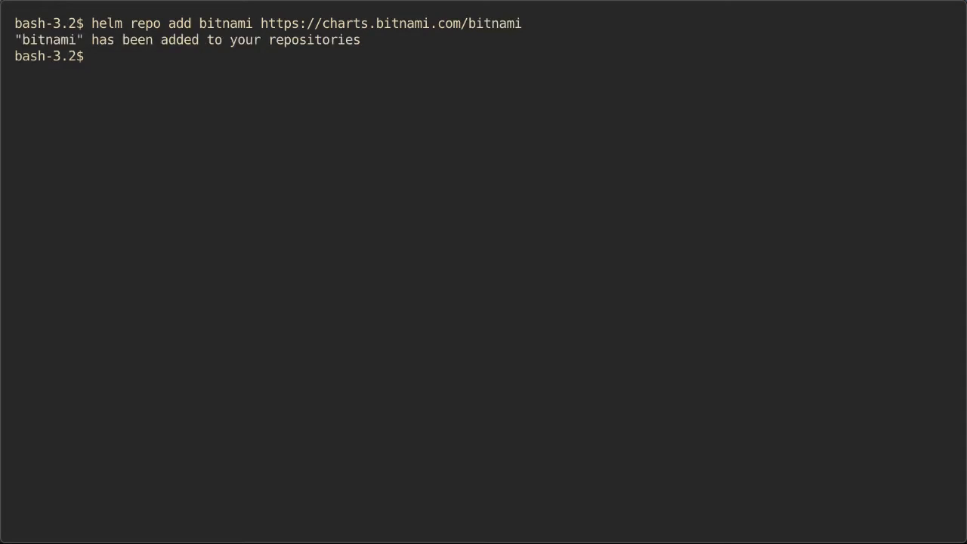
{"action": "type", "text": "he"}
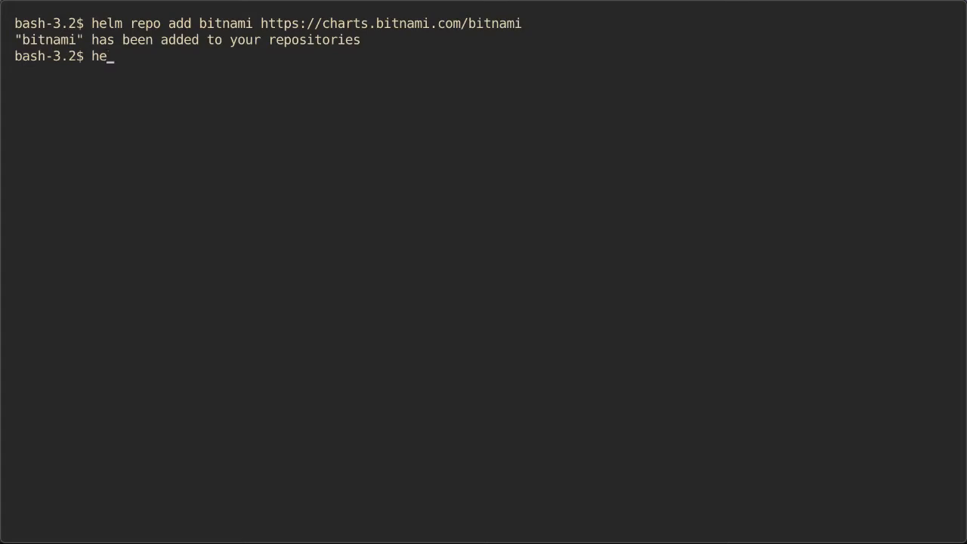
Prepare the Helm install of bitnami/kubeapps as release kubeapps in the kubeapps namespace.
{"action": "type", "text": "lm install"}
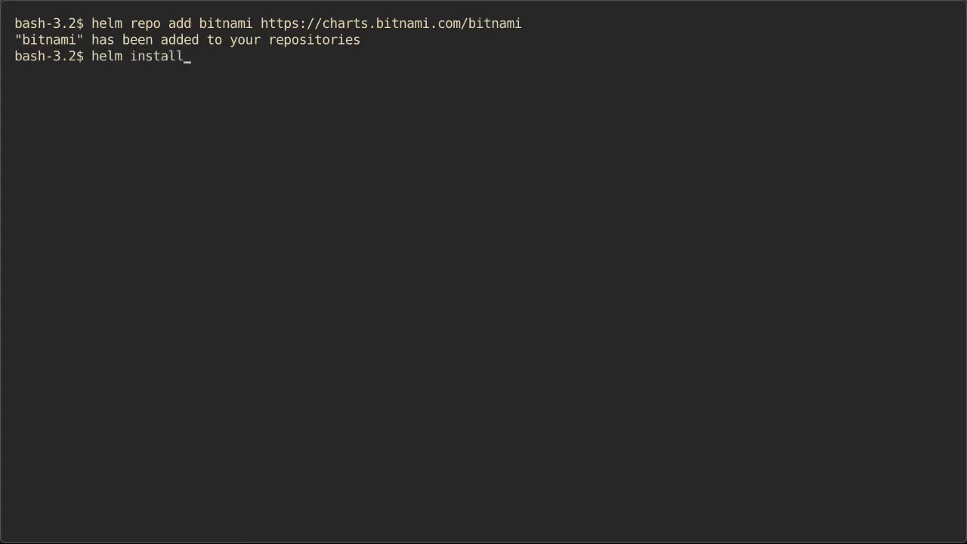
{"action": "type", "text": "--na"}
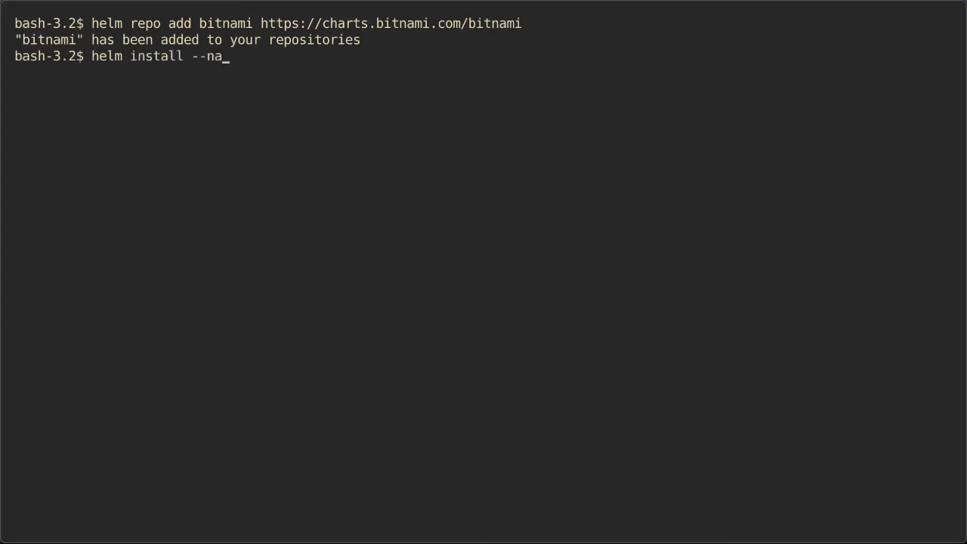
{"action": "type", "text": "me"}
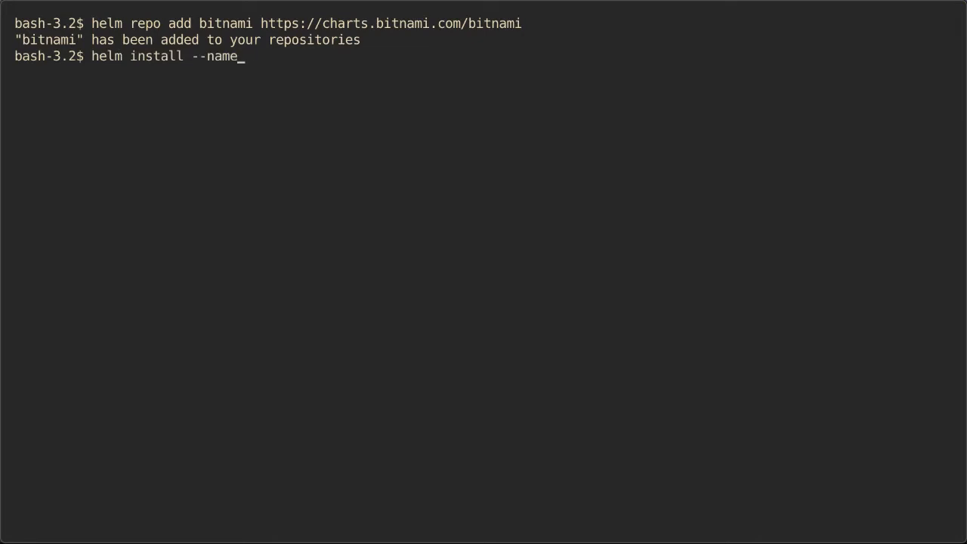
{"action": "type", "text": "kubeapps"}
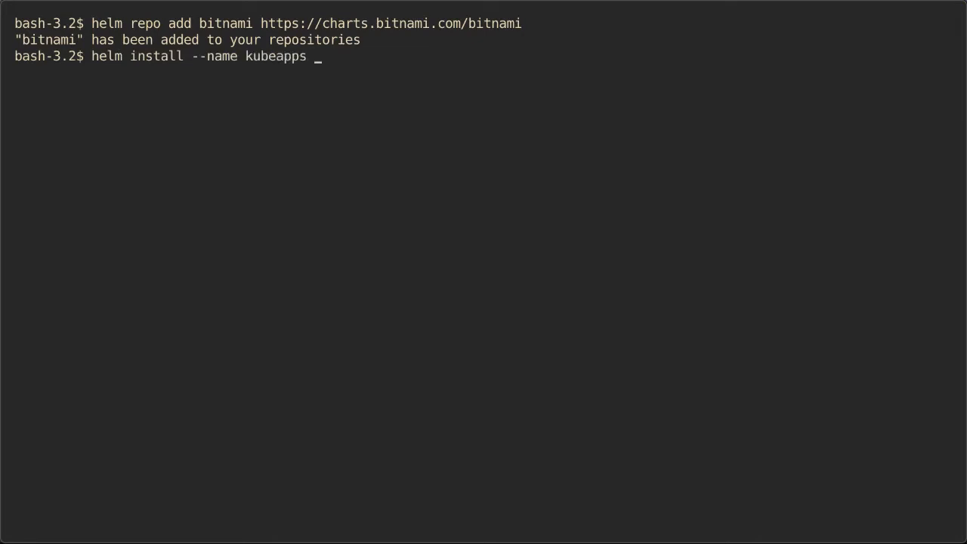
{"action": "type", "text": "--name"}
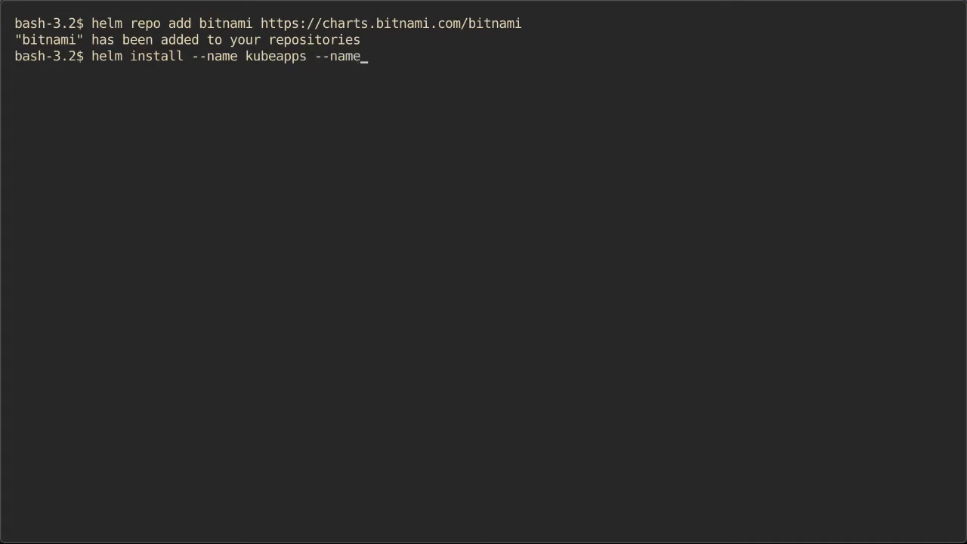
{"action": "type", "text": "space kube"}
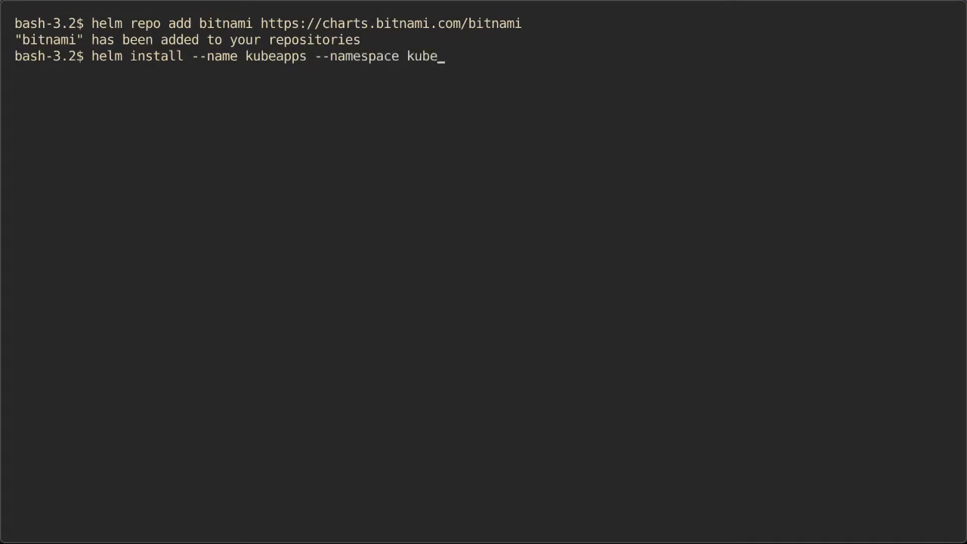
{"action": "type", "text": "apps"}
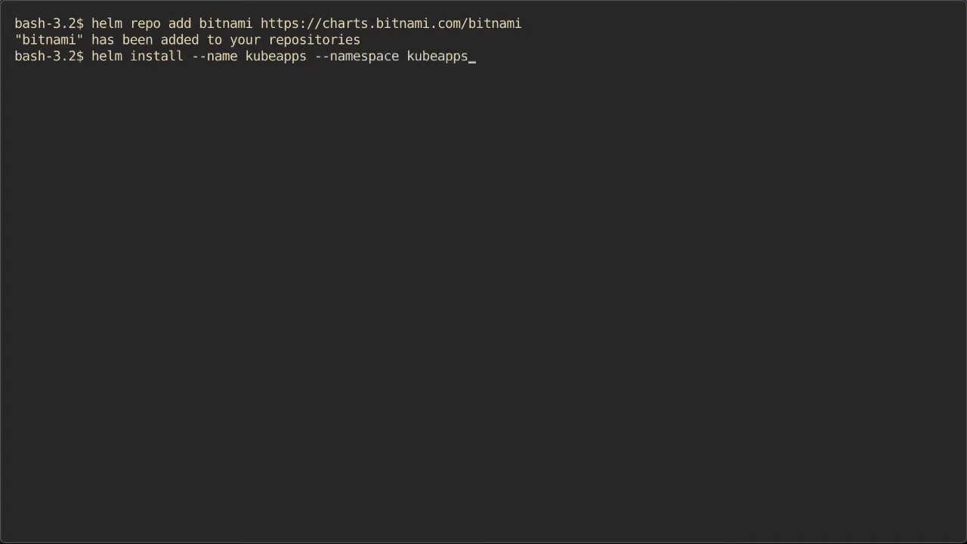
{"action": "type", "text": "bitnami"}
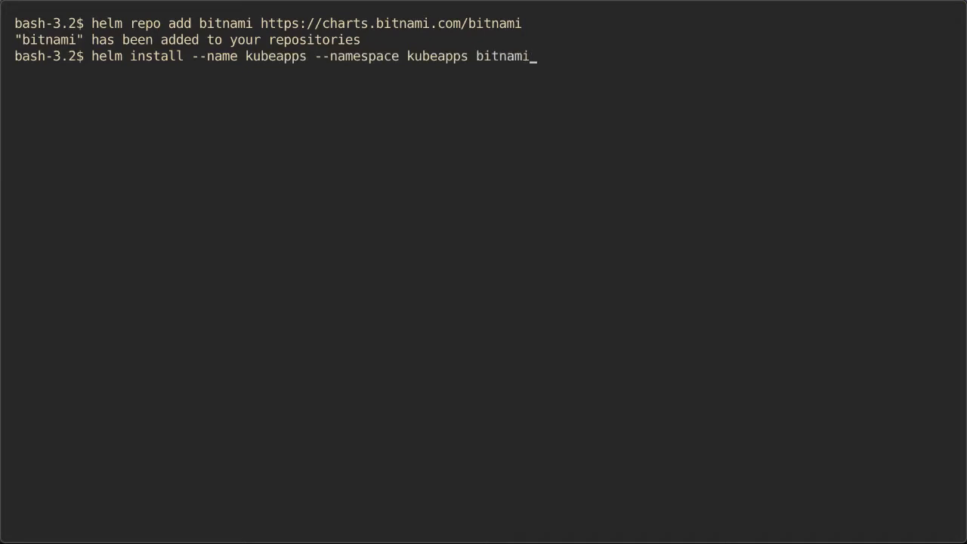
{"action": "type", "text": "/kubeapps"}
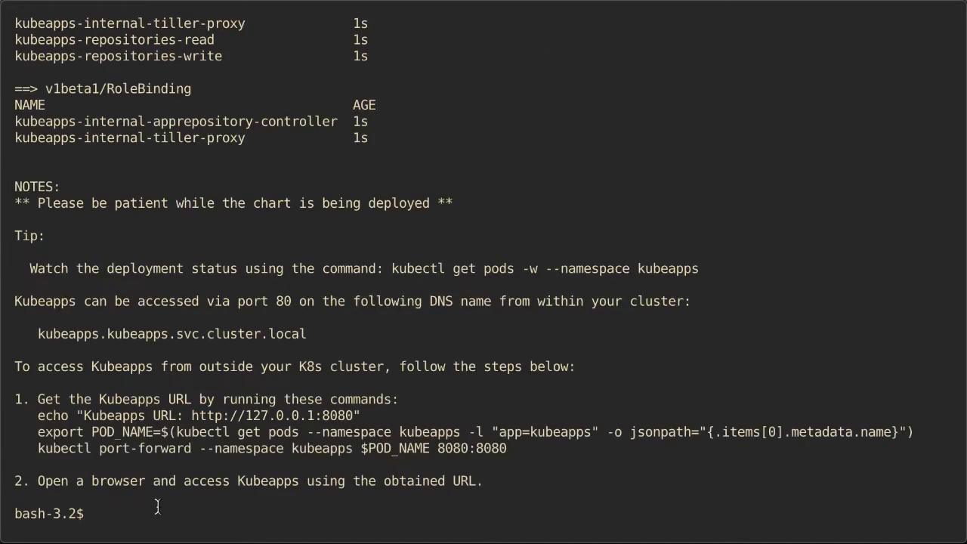
{"action": "mouse_move", "coordinate": [773, 469]}
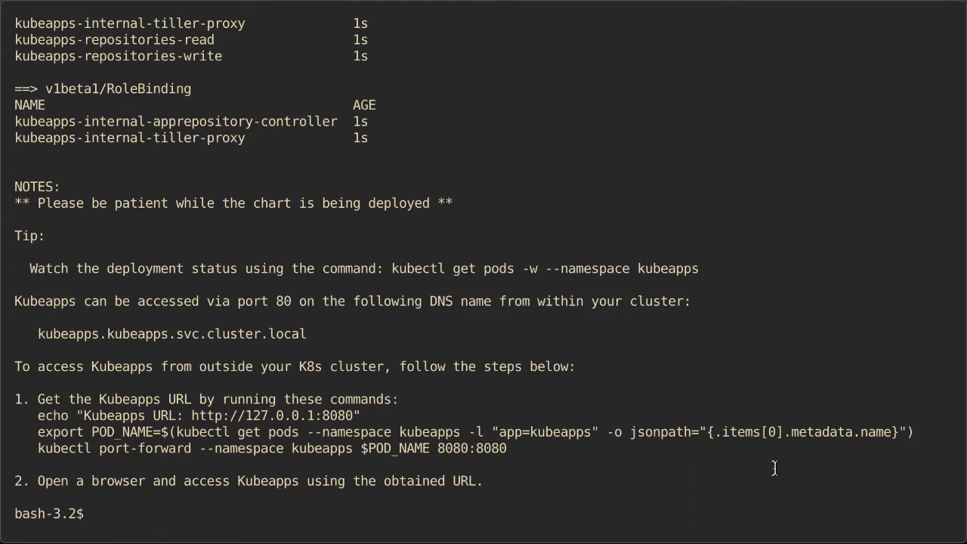
{"action": "mouse_move", "coordinate": [807, 477]}
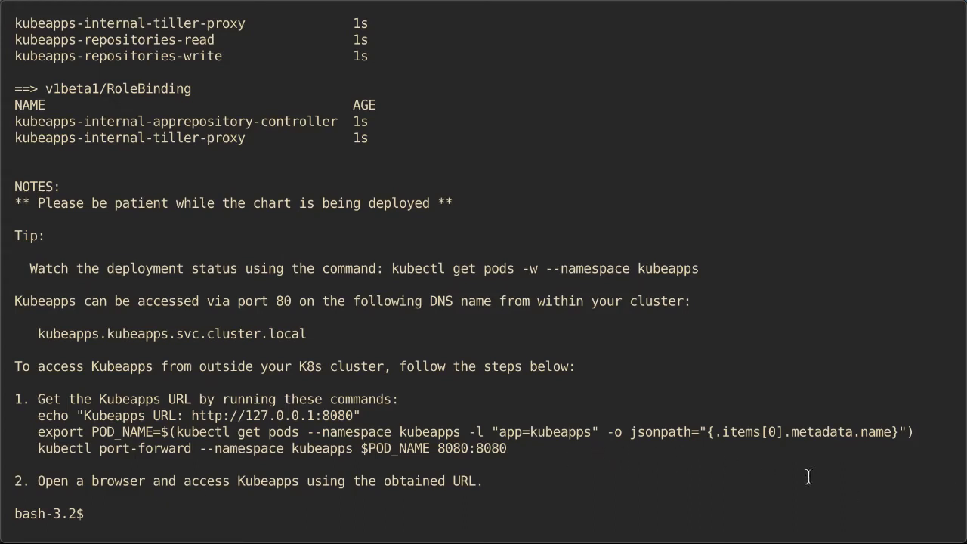
Run the install notes' POD_NAME export and kubectl port-forward commands for port 8080.
{"action": "left_click_drag", "start_coordinate": [508, 448], "coordinate": [952, 448]}
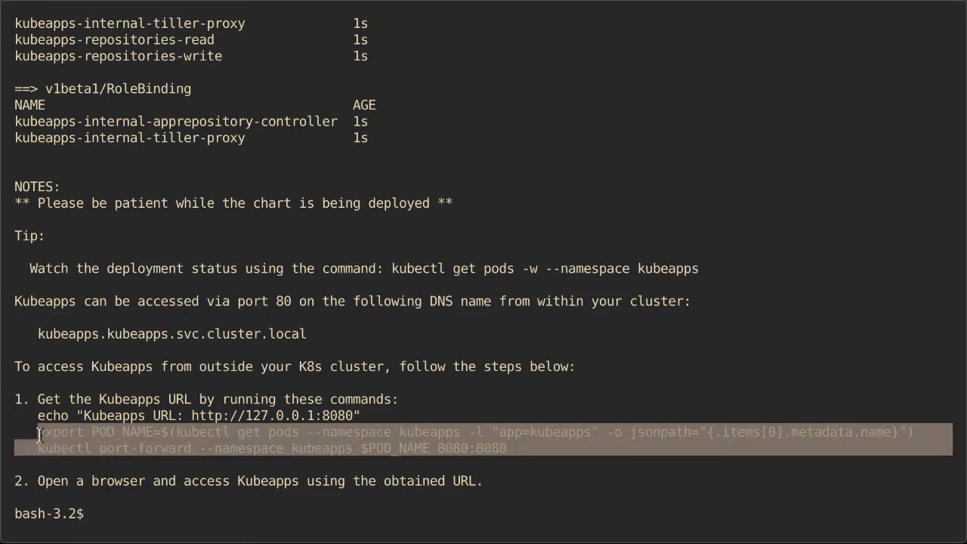
{"action": "type", "text": "export POD_NAME=$(kubectl get pods --namespace kubeapps -l \"app=kubeapps\" -o jsonpath=\"{.items[0].metadata.name}\")"}
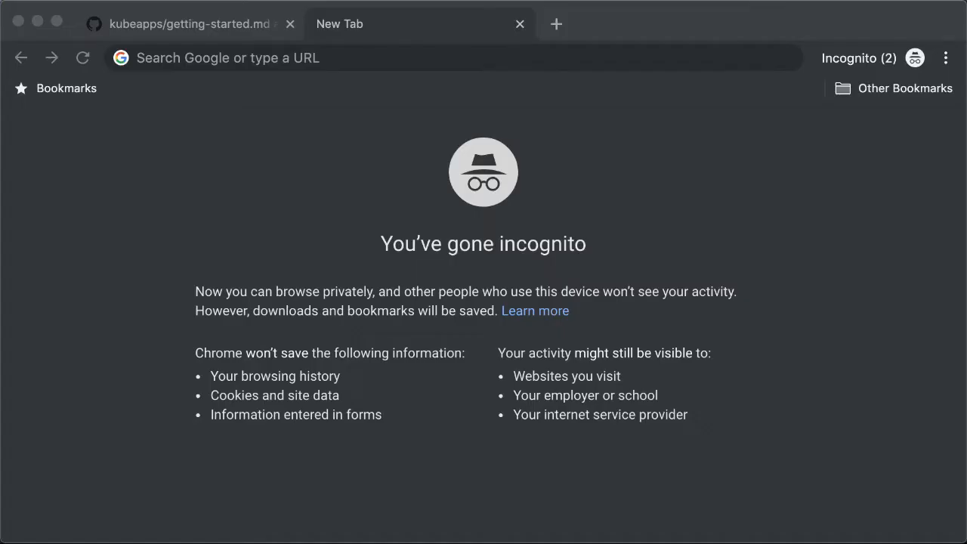
{"action": "mouse_move", "coordinate": [814, 83]}
{"action": "type", "text": "loc"}
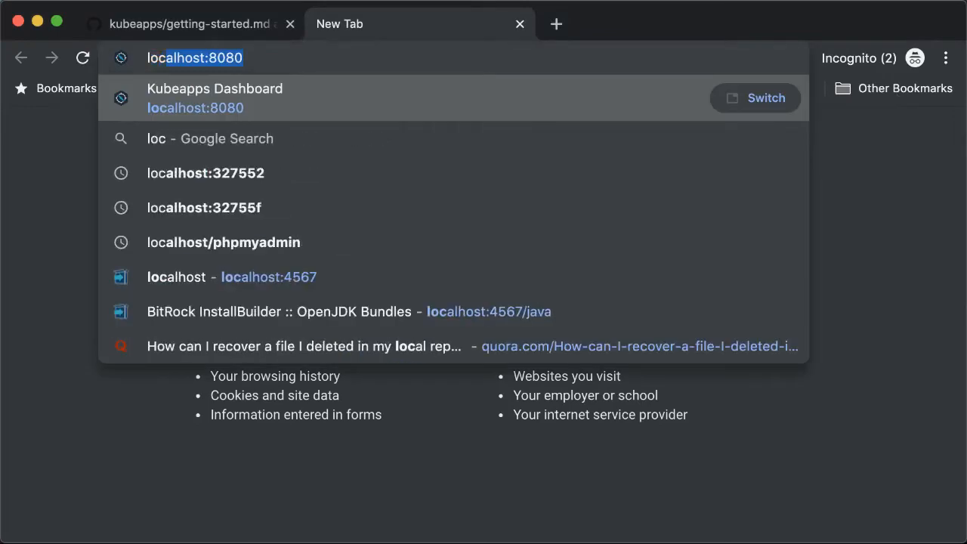
Load the Kubeapps Dashboard at localhost:8080 and focus its API token field.
{"action": "left_click", "coordinate": [214, 98]}
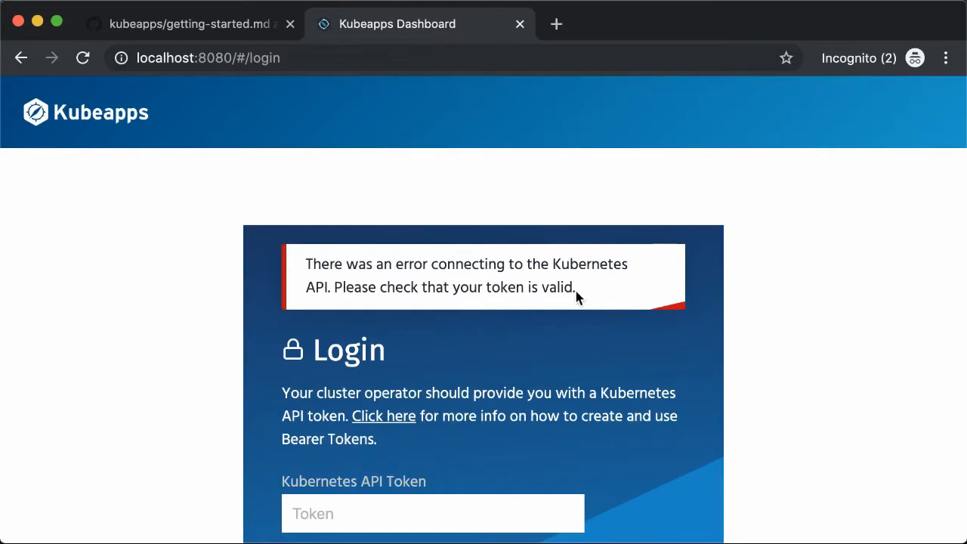
{"action": "scroll", "scroll_direction": "down", "scroll_amount": 3}
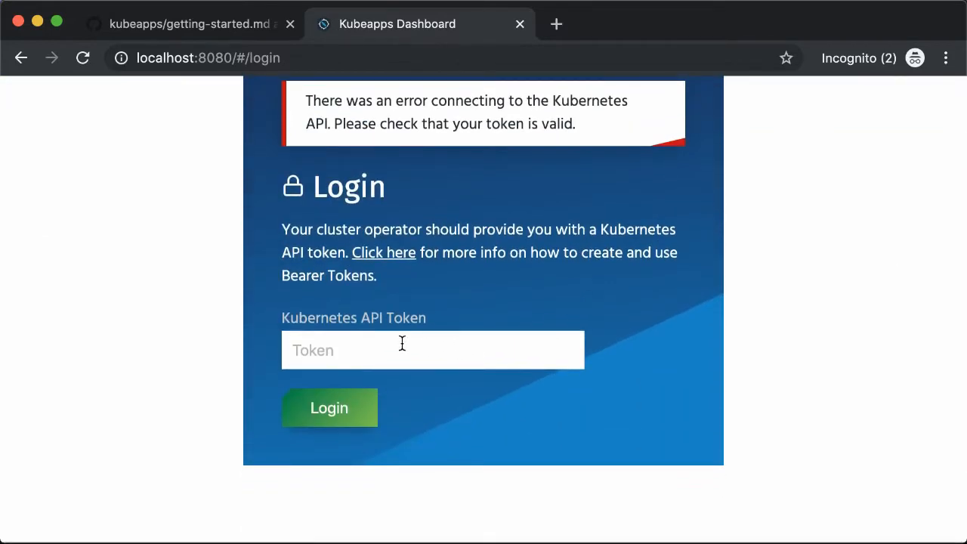
{"action": "left_click", "coordinate": [329, 408]}
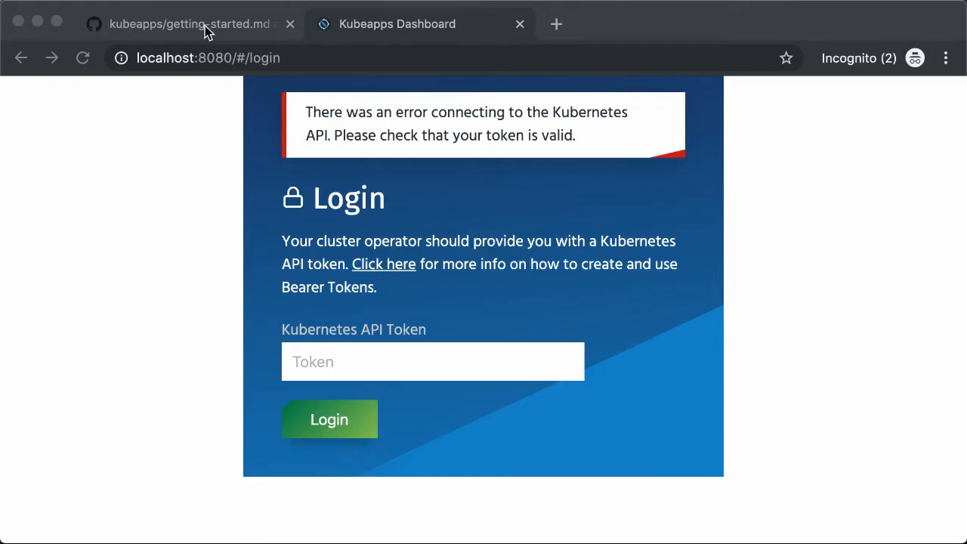
Scroll the getting-started guide to Step 2 and copy the create serviceaccount command.
{"action": "left_click", "coordinate": [189, 23]}
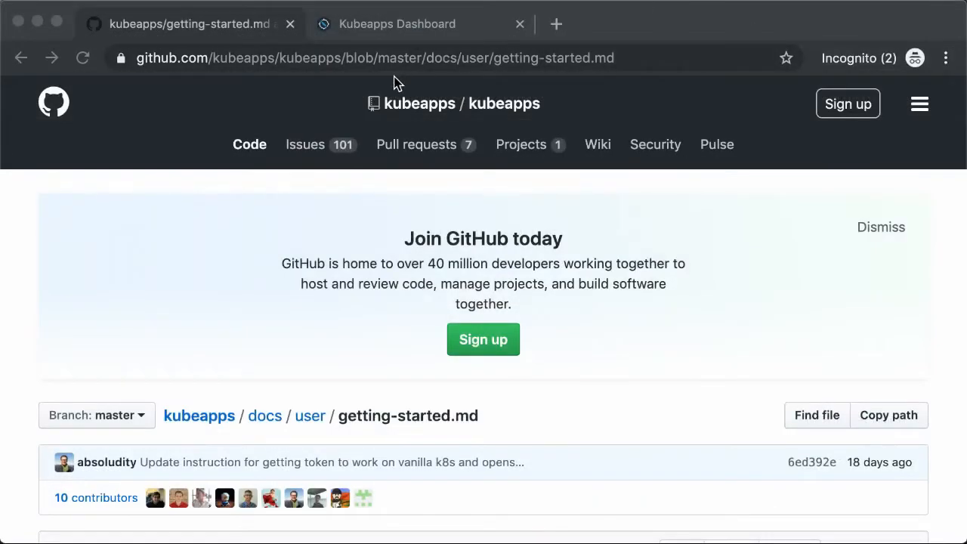
{"action": "scroll", "scroll_direction": "down", "scroll_amount": 3}
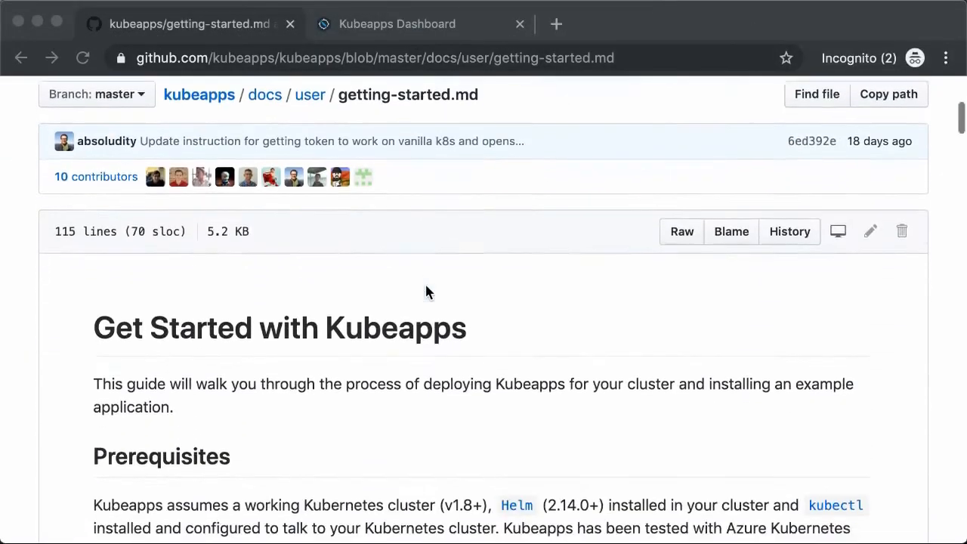
{"action": "scroll", "scroll_direction": "down", "scroll_amount": 3}
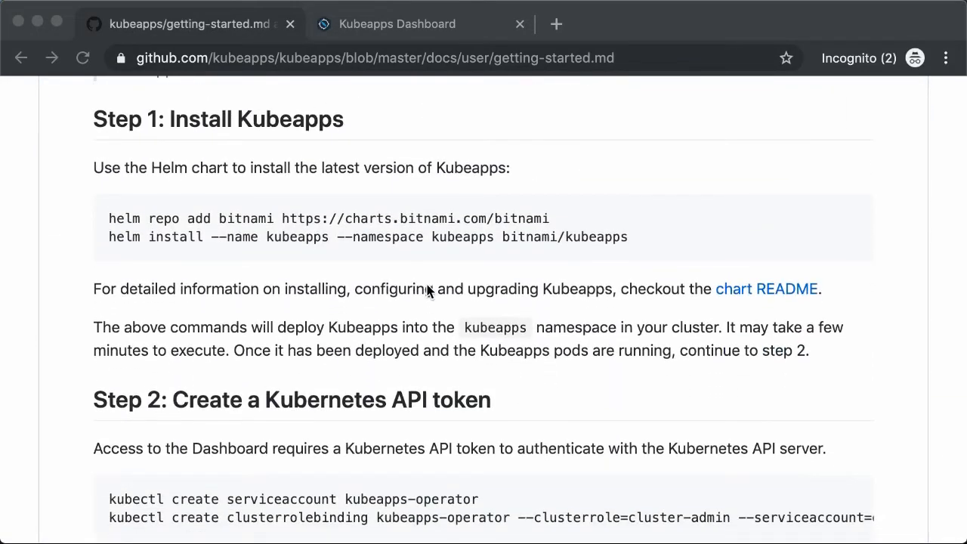
{"action": "scroll", "scroll_direction": "down", "scroll_amount": 3}
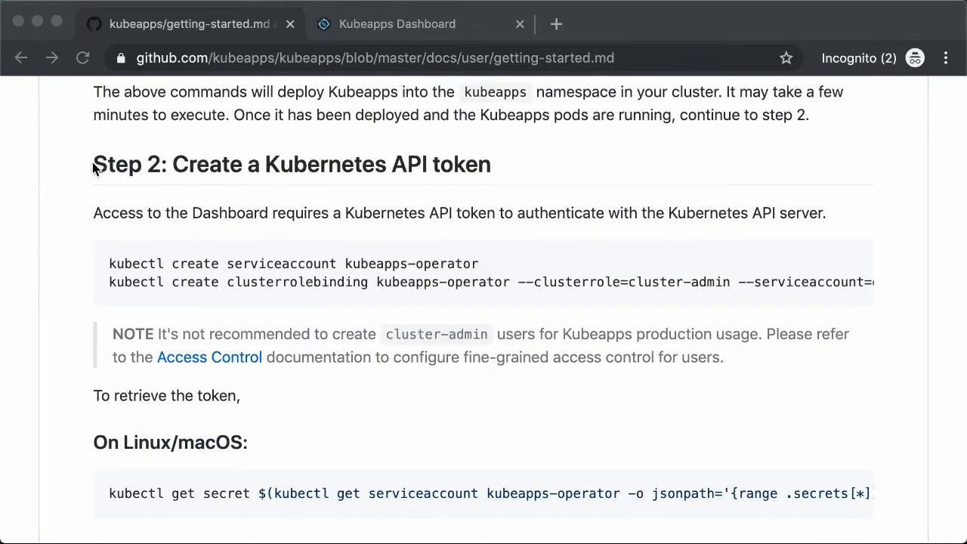
{"action": "mouse_move", "coordinate": [94, 164]}
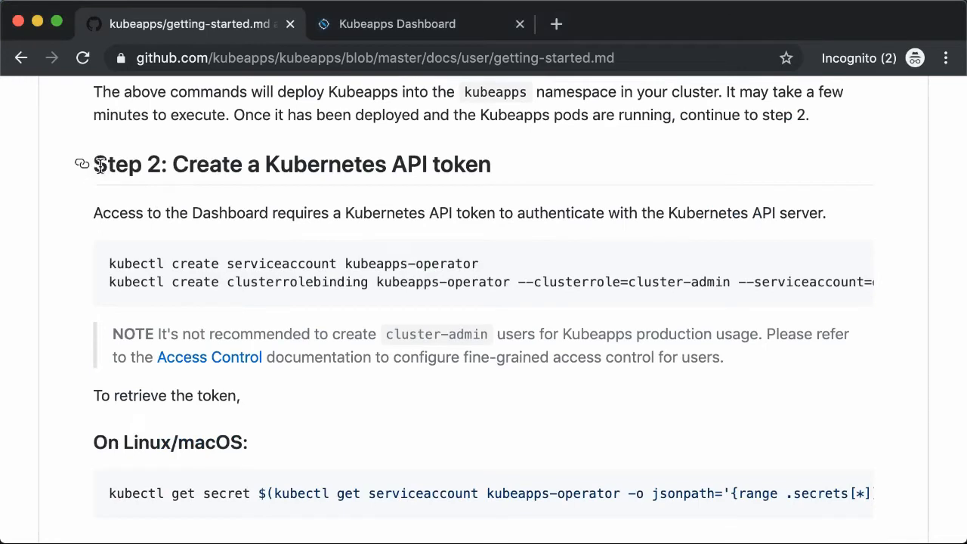
{"action": "double_click", "coordinate": [128, 163]}
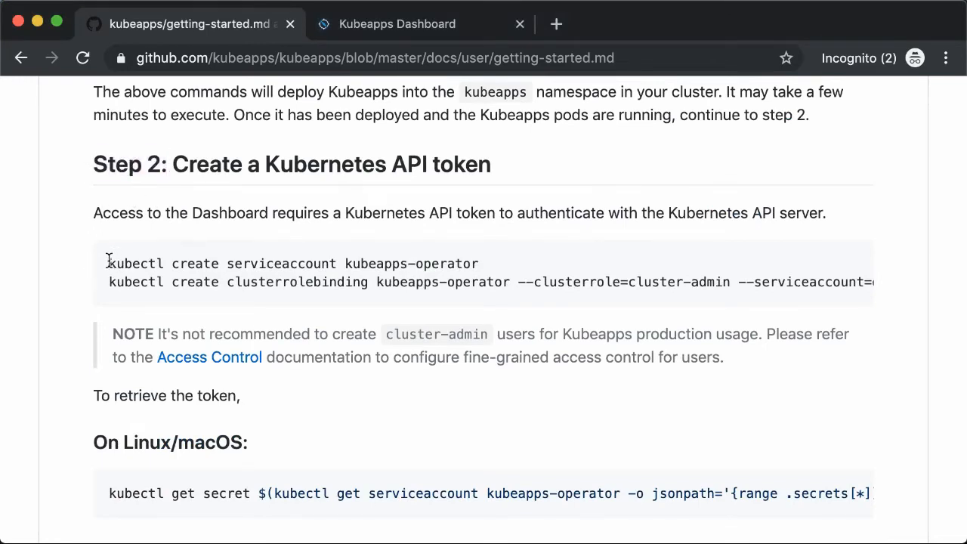
{"action": "left_click_drag", "start_coordinate": [108, 263], "coordinate": [414, 263]}
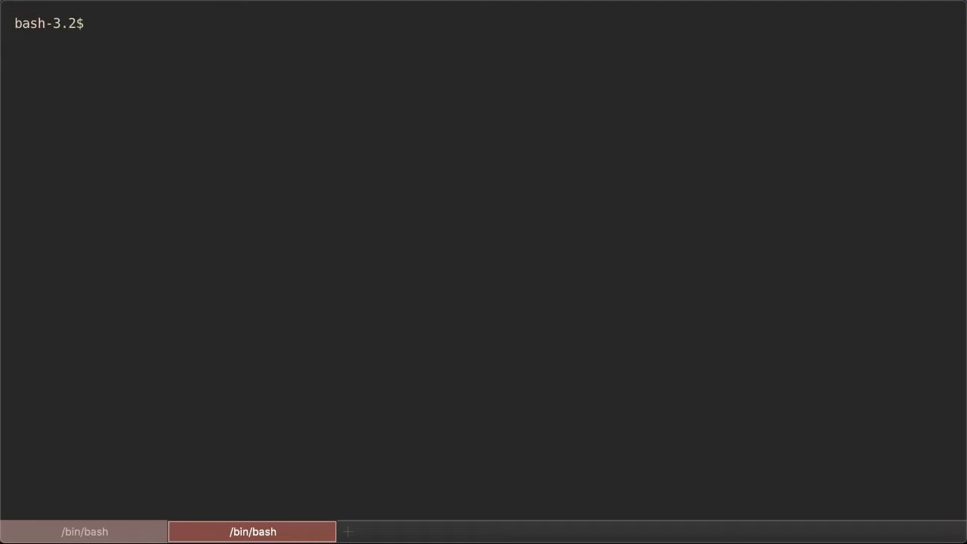
Create the kubeapps-operator service account with a cluster-admin binding and fetch its token.
{"action": "type", "text": "kubectl create serviceaccount kubeapps-operator"}
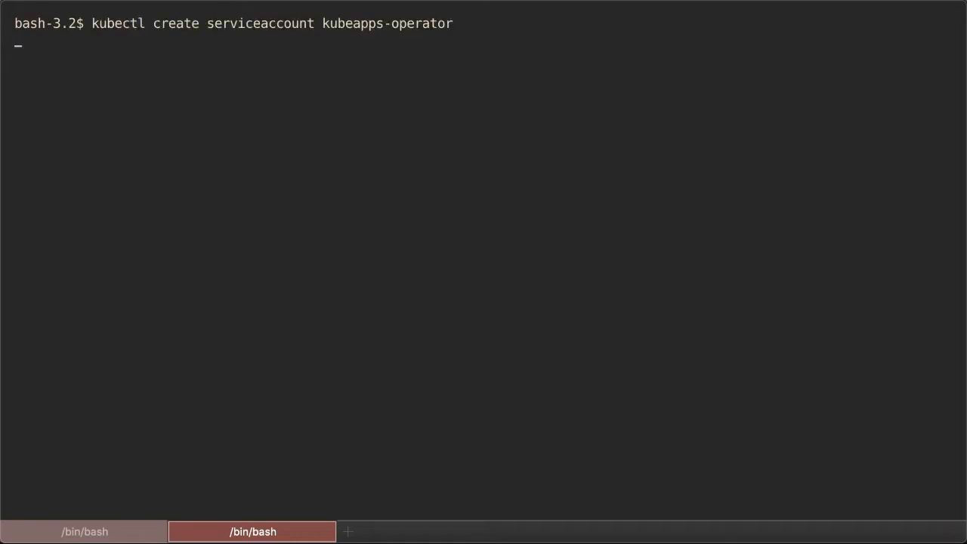
{"action": "type", "text": "kubectl create clusterrolebinding kubeapps-operator --clusterrole=cluster-admin --serviceaccount=default:kubeapps-operator"}
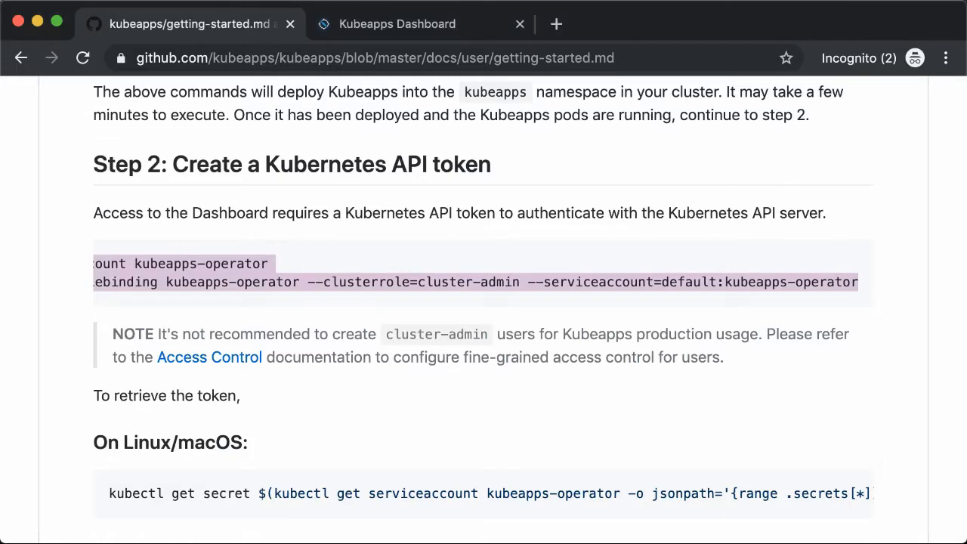
{"action": "mouse_move", "coordinate": [337, 478]}
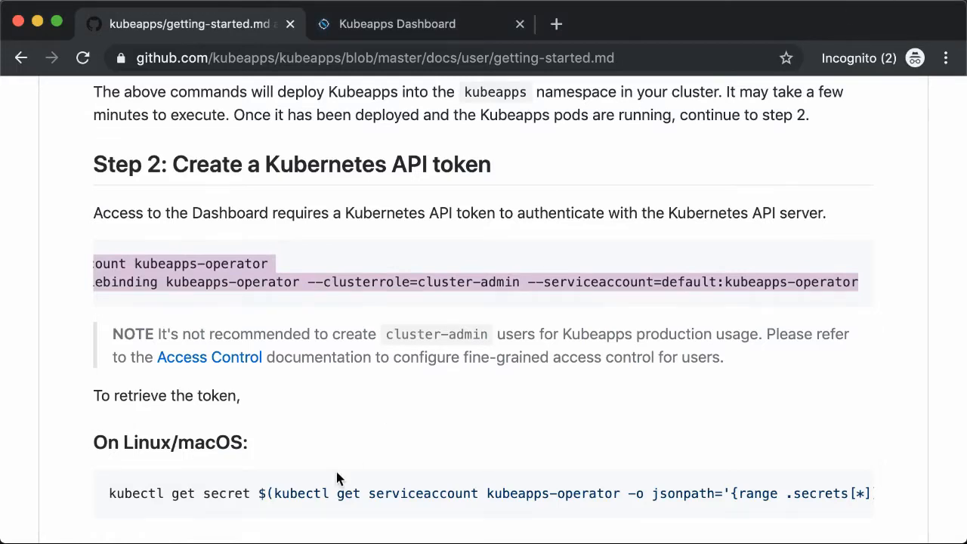
{"action": "scroll", "scroll_direction": "down", "scroll_amount": 3}
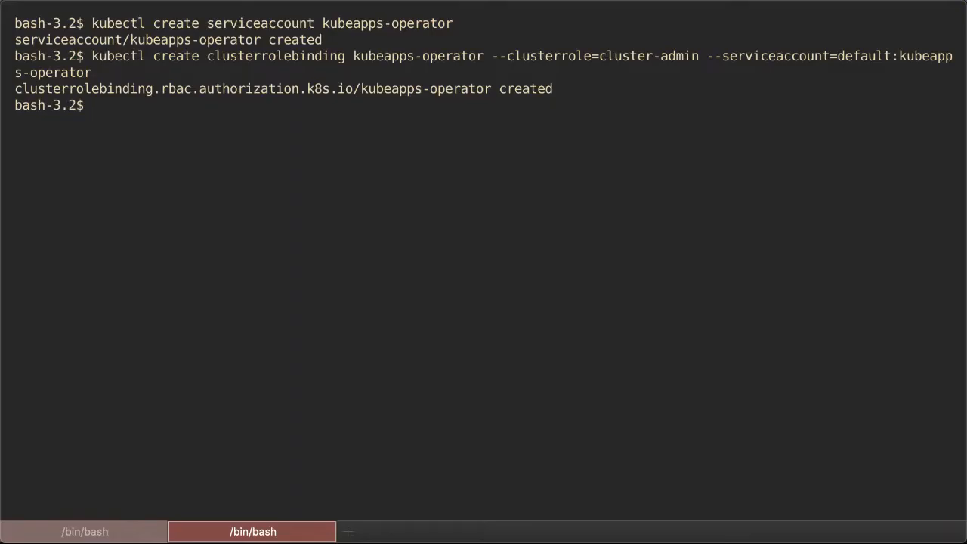
{"action": "type", "text": "kubectl get secret $(kubectl get serviceaccount kubeapps-operator -o jsonpath='{range .secrets[*]}{.name}{\"\\n\"}{end}' | grep kubeapps-operator-token) -o jsonpath='{.data.token}' -o go-template='{{.data.token | base64dec"}
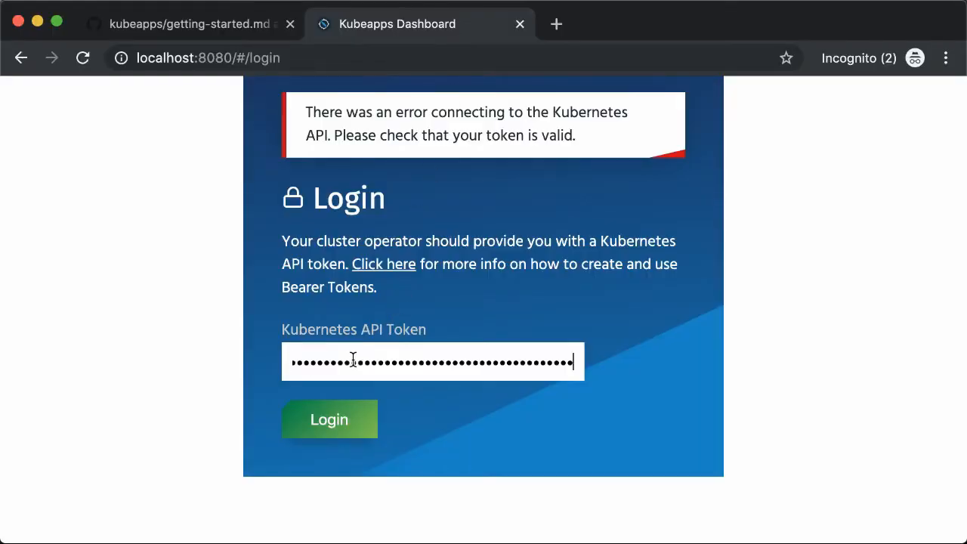
Log in to Kubeapps with the pasted kubeapps-operator API token.
{"action": "left_click", "coordinate": [329, 420]}
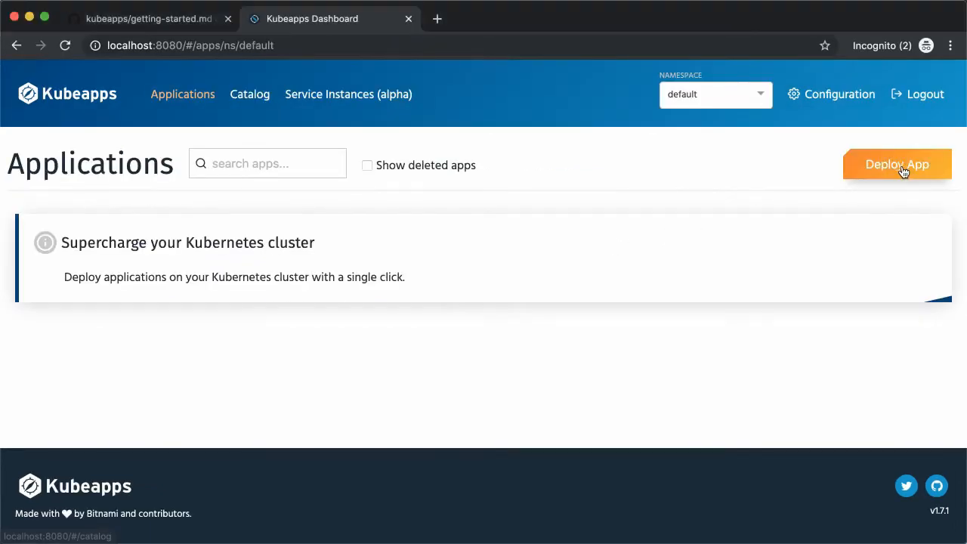
Open the Catalog via Deploy App and search the charts for 'word'.
{"action": "left_click", "coordinate": [250, 94]}
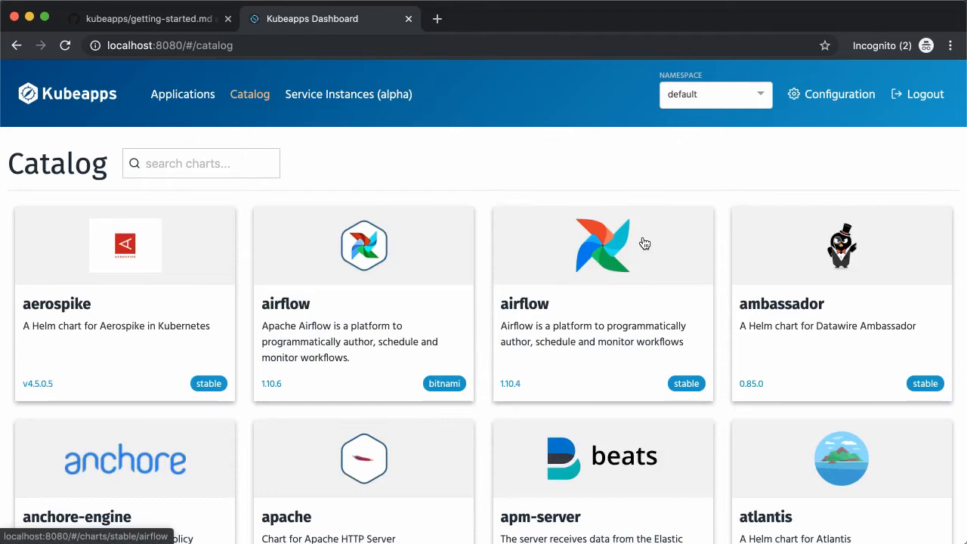
{"action": "left_click", "coordinate": [201, 163]}
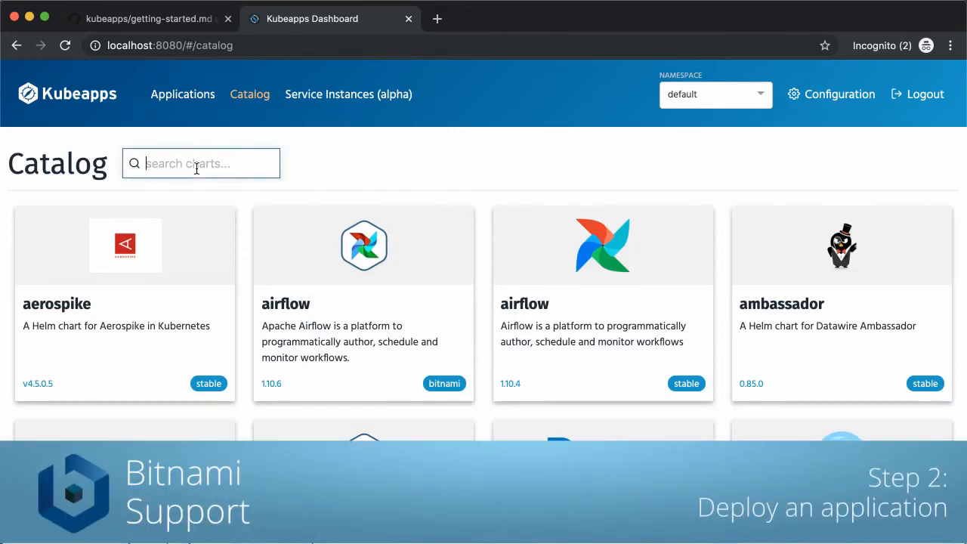
{"action": "type", "text": "word"}
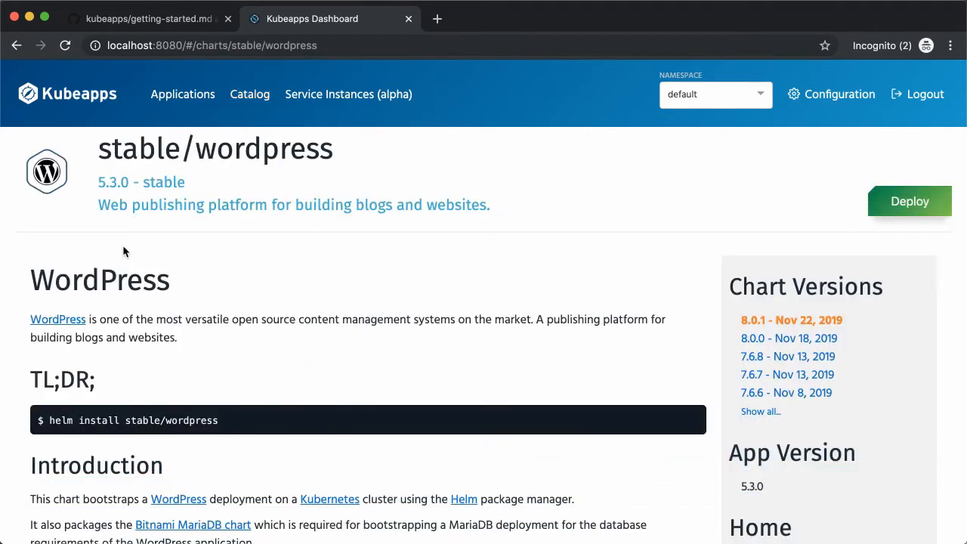
Pick stable/wordpress chart version 8.0.0 (WordPress 5.2.4) and open its deployment form.
{"action": "scroll", "scroll_direction": "down", "scroll_amount": 3}
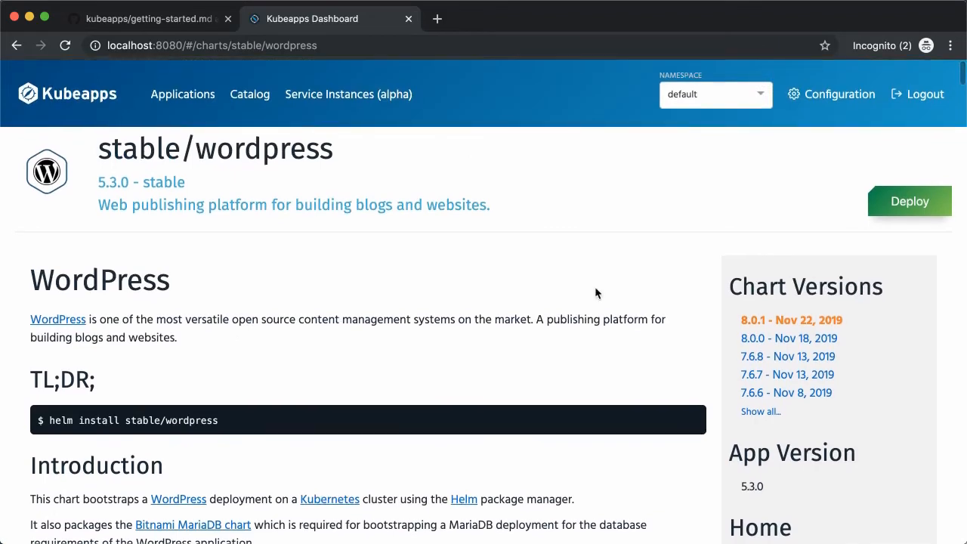
{"action": "left_click", "coordinate": [789, 337]}
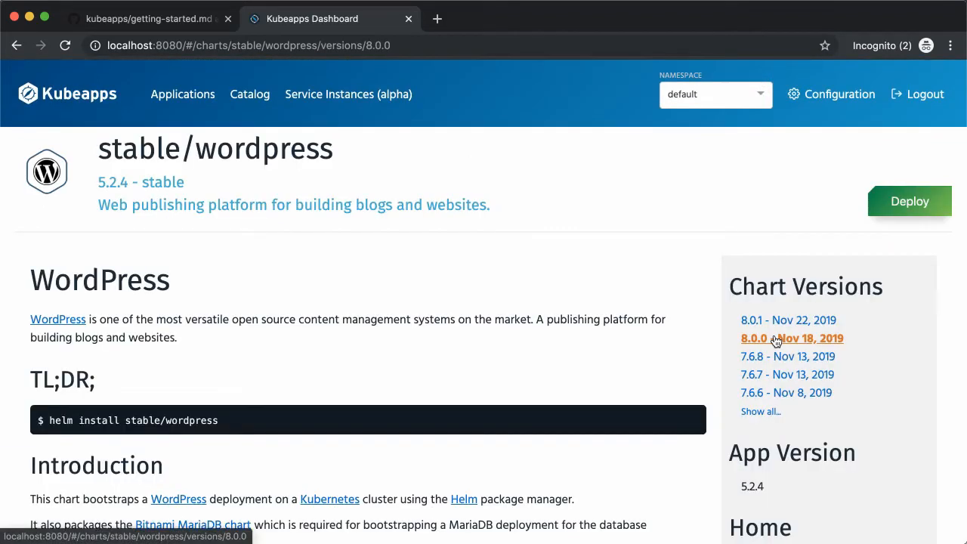
{"action": "mouse_move", "coordinate": [909, 201]}
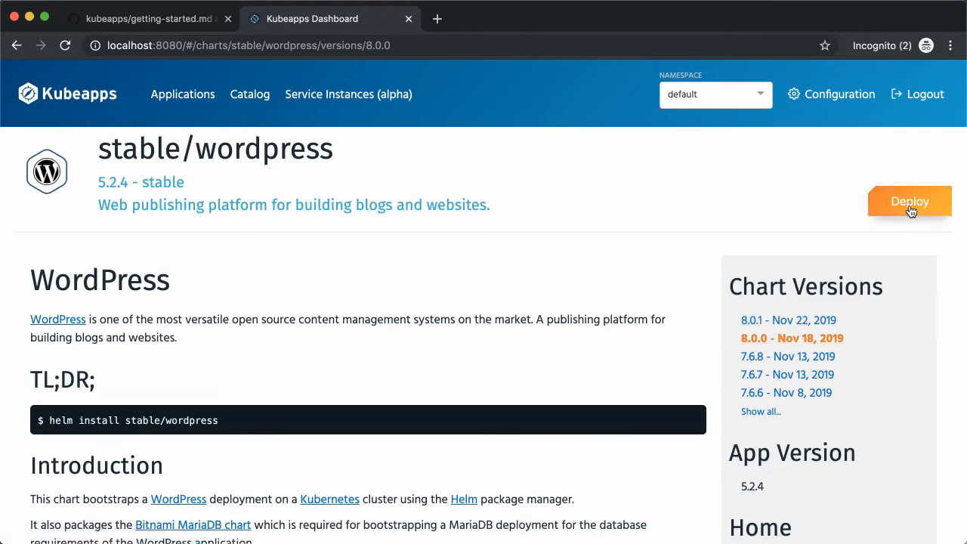
{"action": "left_click", "coordinate": [910, 201]}
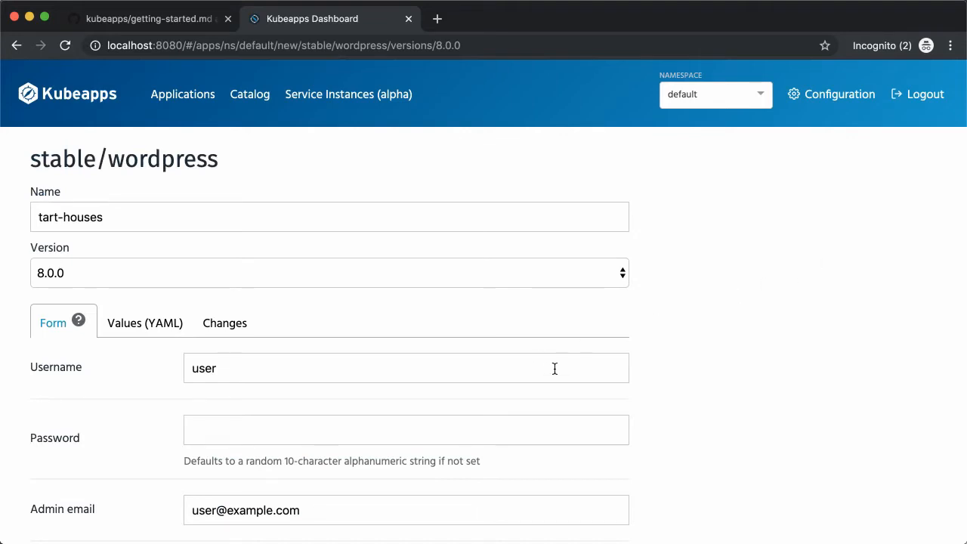
Select the Blog Name field's 'User's Blog!' to replace it with 'Bitnami's Blog!'.
{"action": "scroll", "scroll_direction": "down", "scroll_amount": 3}
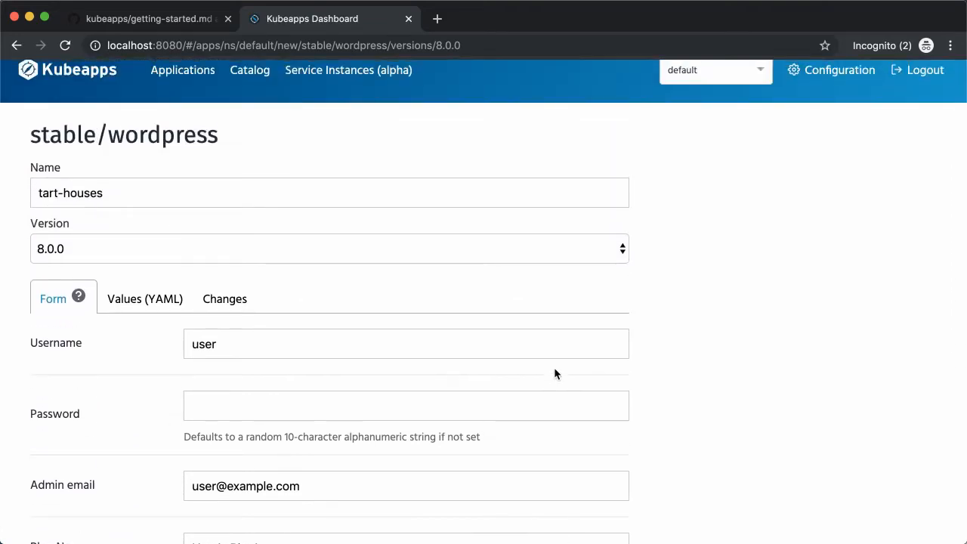
{"action": "scroll", "scroll_direction": "down", "scroll_amount": 3}
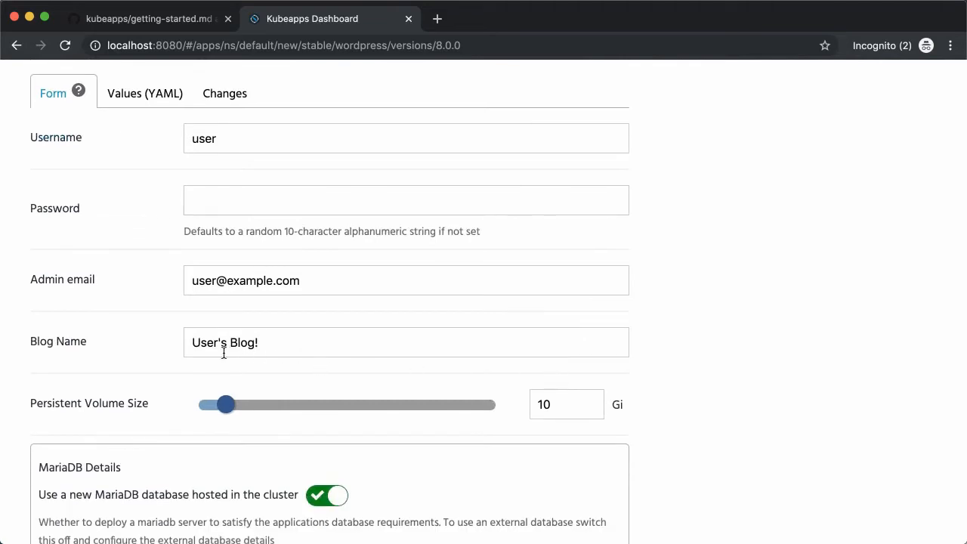
{"action": "double_click", "coordinate": [209, 342]}
{"action": "type", "text": "Bitnami"}
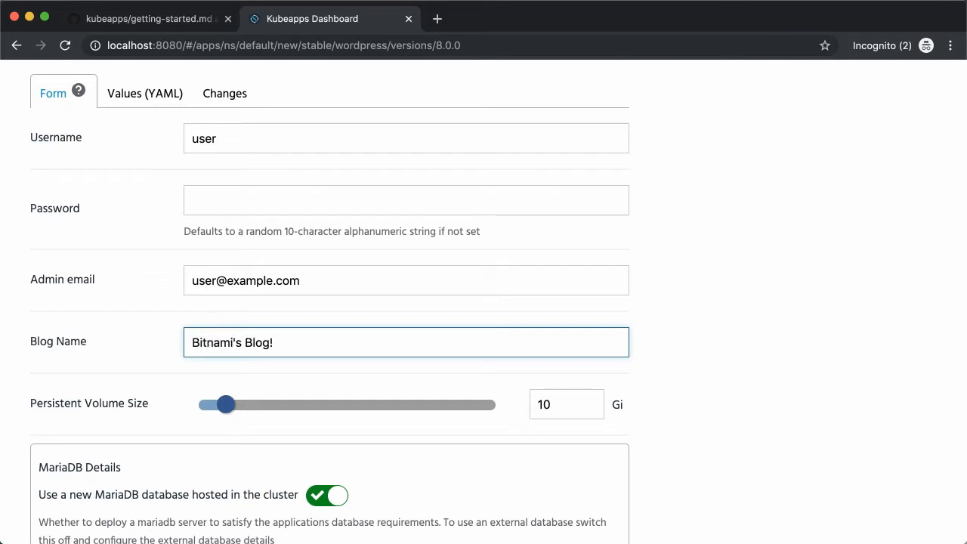
{"action": "mouse_move", "coordinate": [378, 321]}
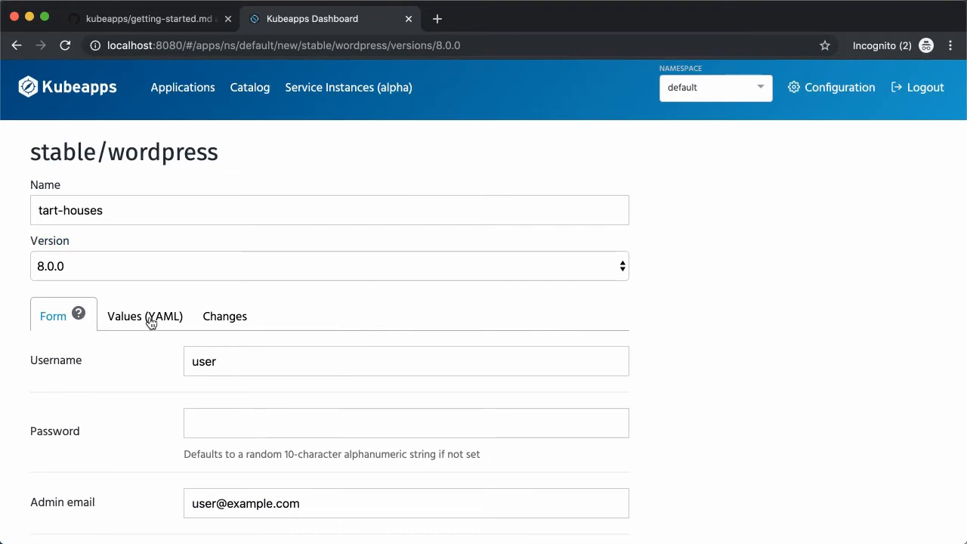
In the YAML values, change wordpressUsername from user to demo and view the Changes diff.
{"action": "left_click", "coordinate": [144, 316]}
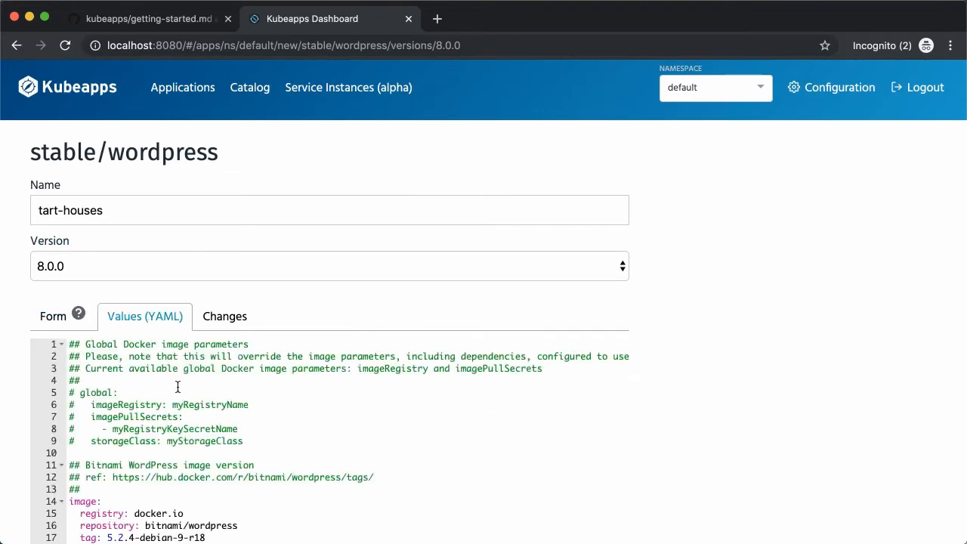
{"action": "scroll", "scroll_direction": "down", "scroll_amount": 3}
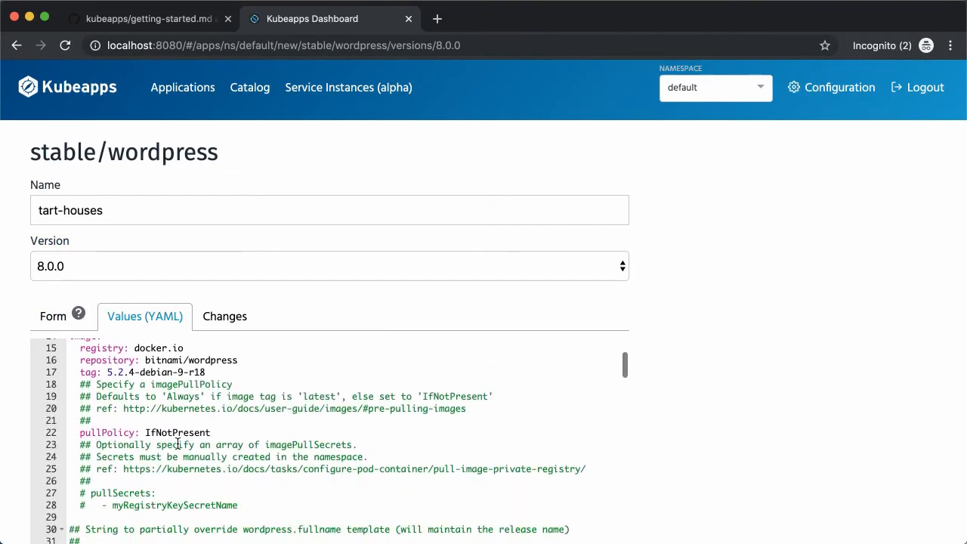
{"action": "scroll", "scroll_direction": "down", "scroll_amount": 3}
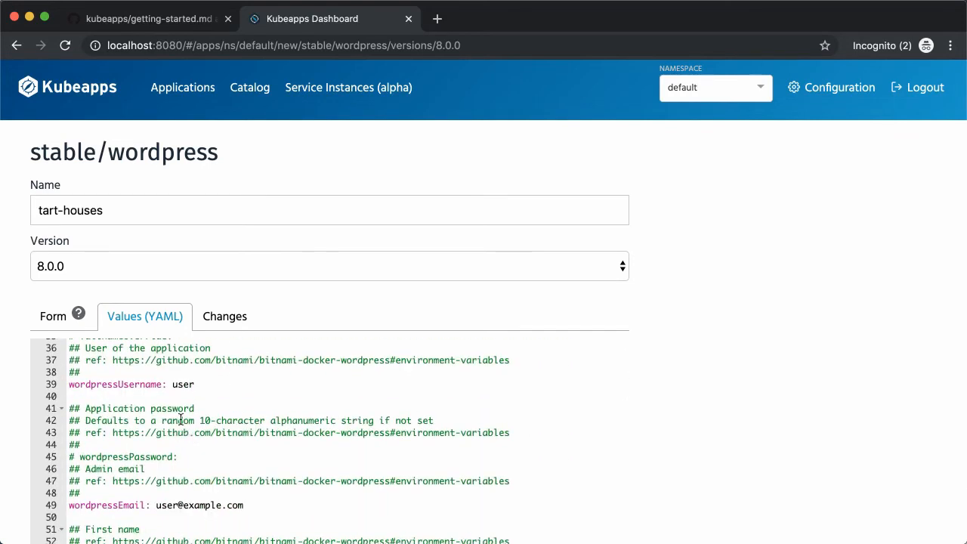
{"action": "double_click", "coordinate": [183, 384]}
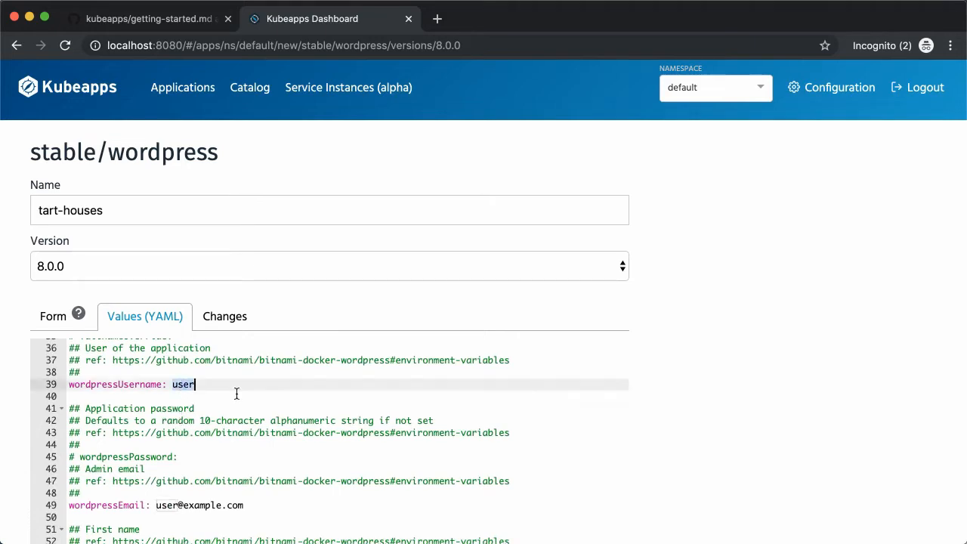
{"action": "type", "text": "demo"}
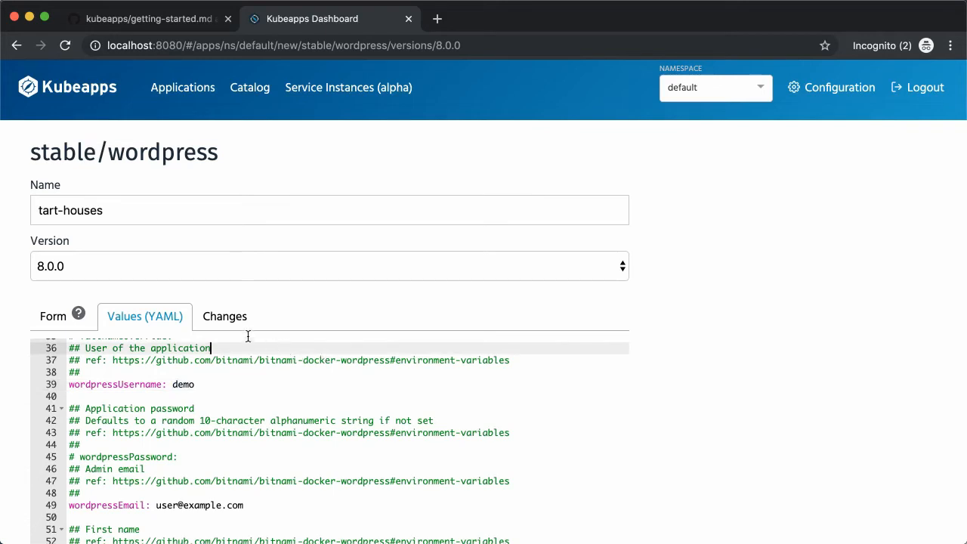
{"action": "left_click", "coordinate": [225, 316]}
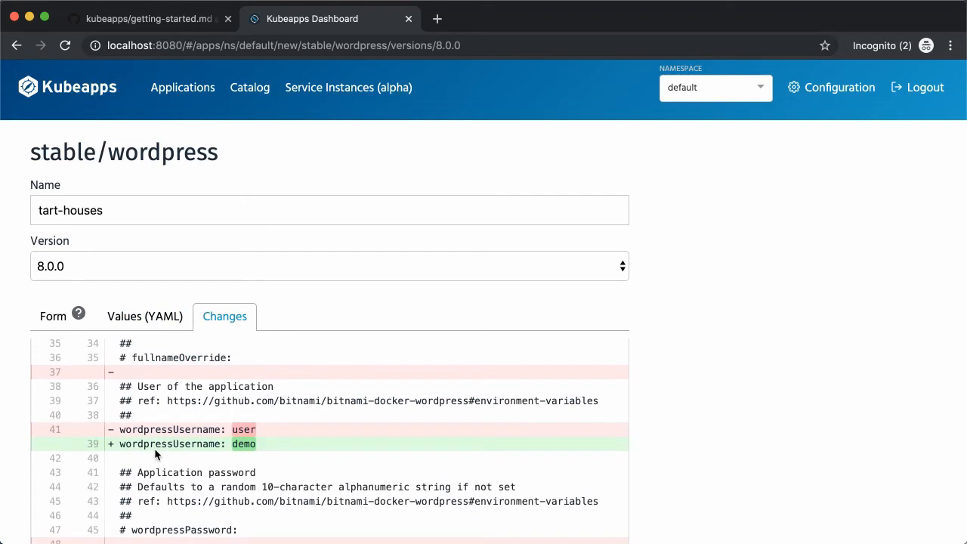
Review the diff, then return to the Form and scroll to its Submit button.
{"action": "scroll", "scroll_direction": "down", "scroll_amount": 3}
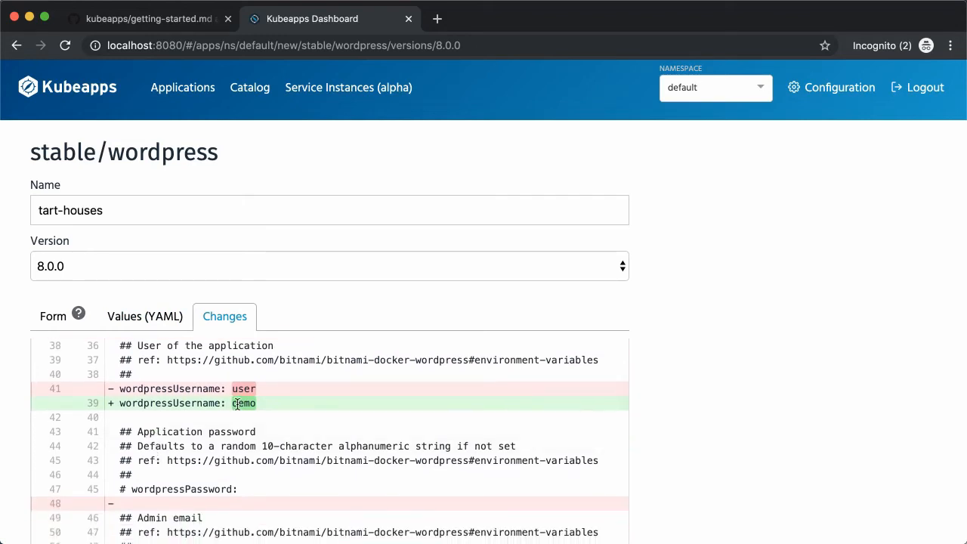
{"action": "mouse_move", "coordinate": [288, 392]}
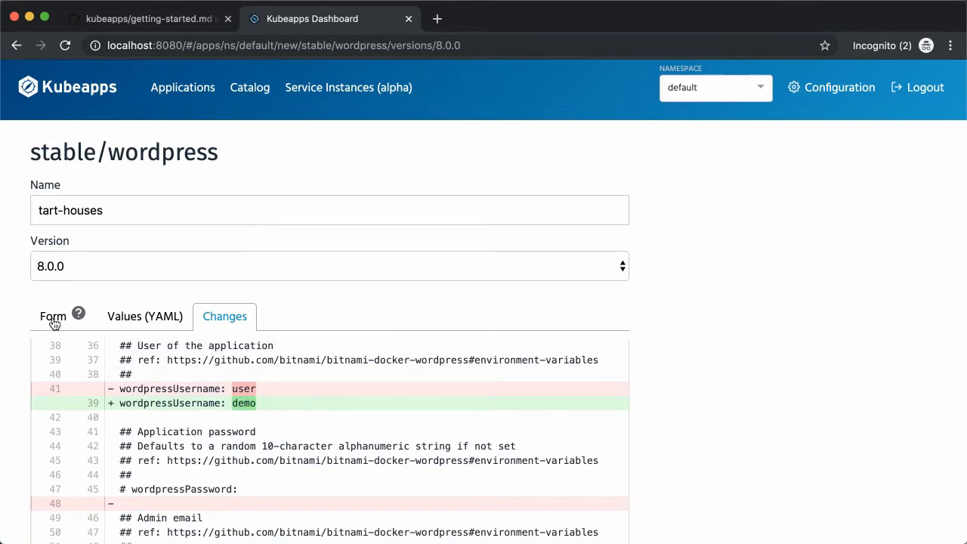
{"action": "left_click", "coordinate": [53, 316]}
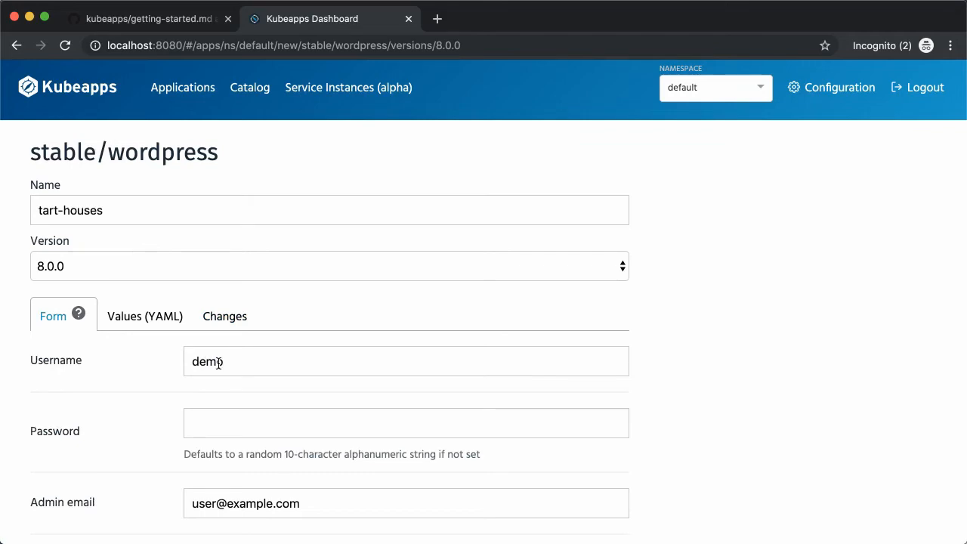
{"action": "scroll", "scroll_direction": "down", "scroll_amount": 3}
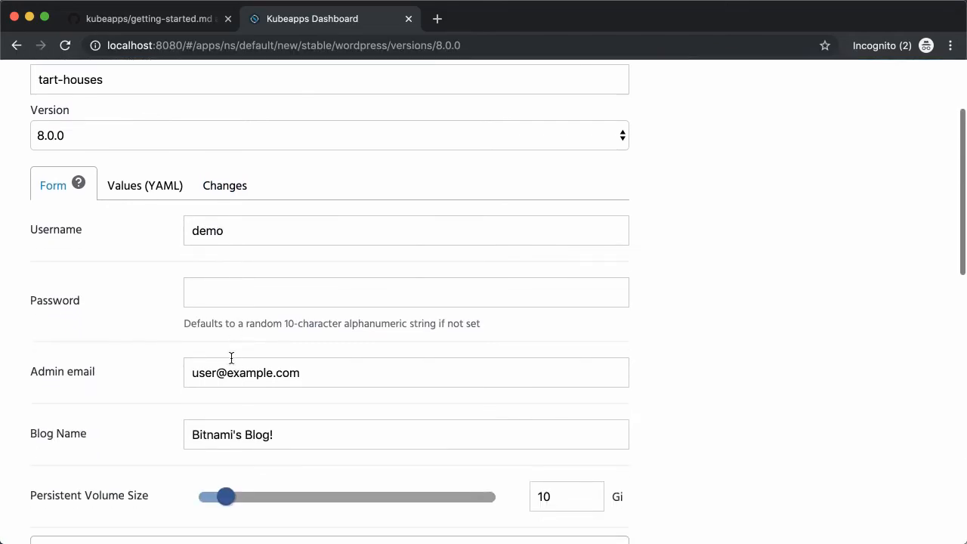
{"action": "scroll", "scroll_direction": "down", "scroll_amount": 3}
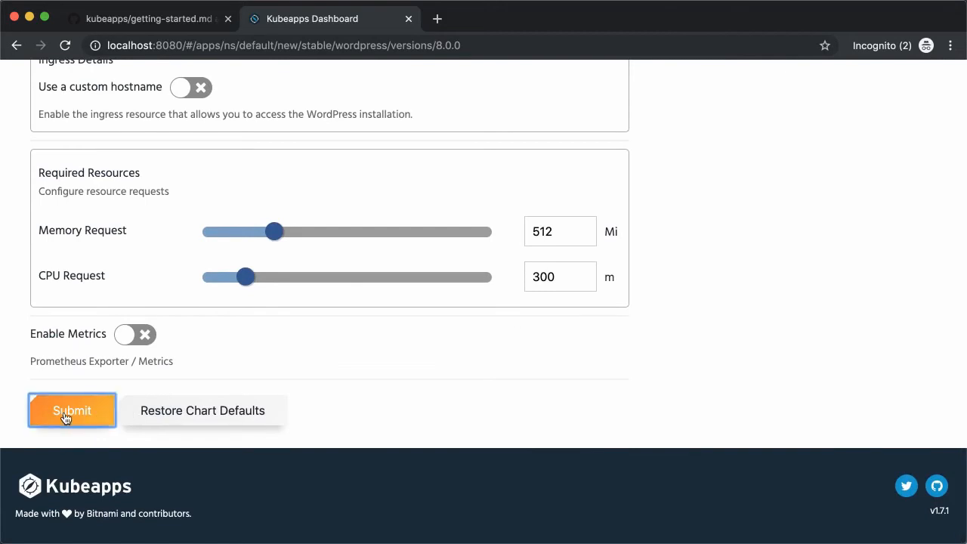
Submit the form to deploy the tart-houses WordPress release.
{"action": "left_click", "coordinate": [72, 410]}
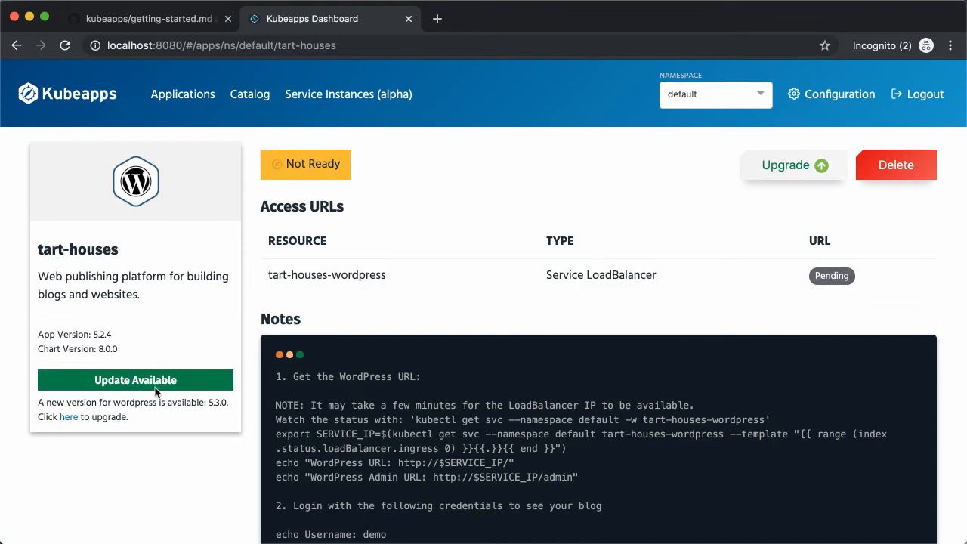
{"action": "mouse_move", "coordinate": [696, 237]}
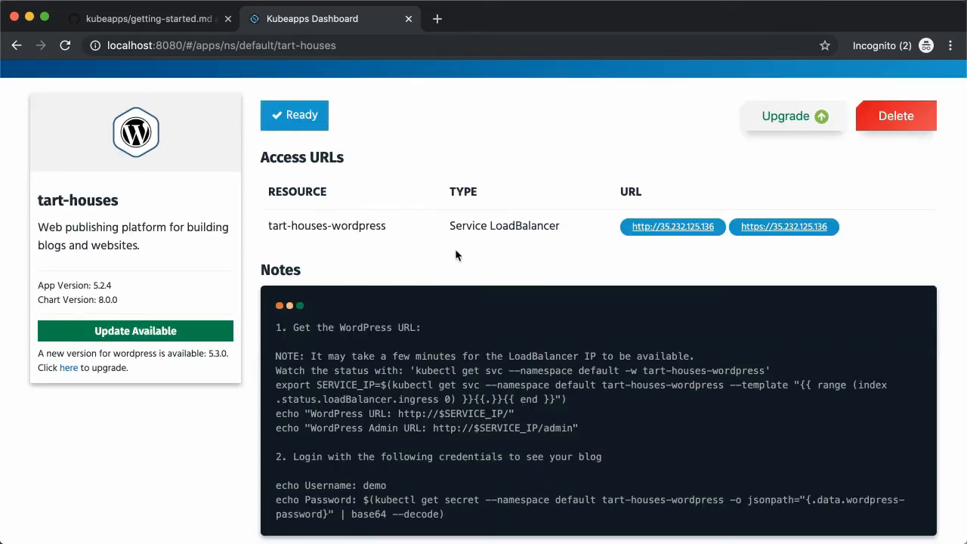
Open the blog's LoadBalancer URL and reveal the wordpress-password secret.
{"action": "left_click", "coordinate": [672, 226]}
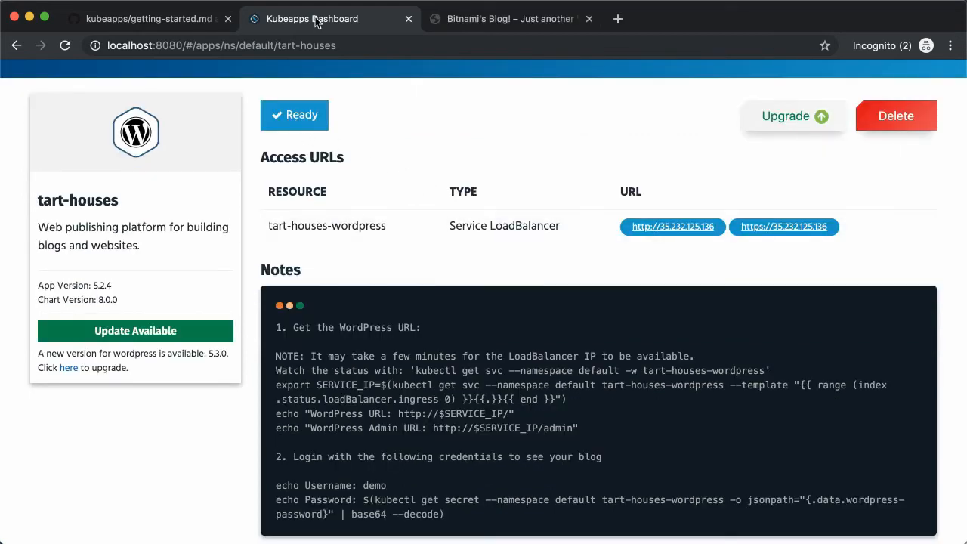
{"action": "scroll", "scroll_direction": "down", "scroll_amount": 3}
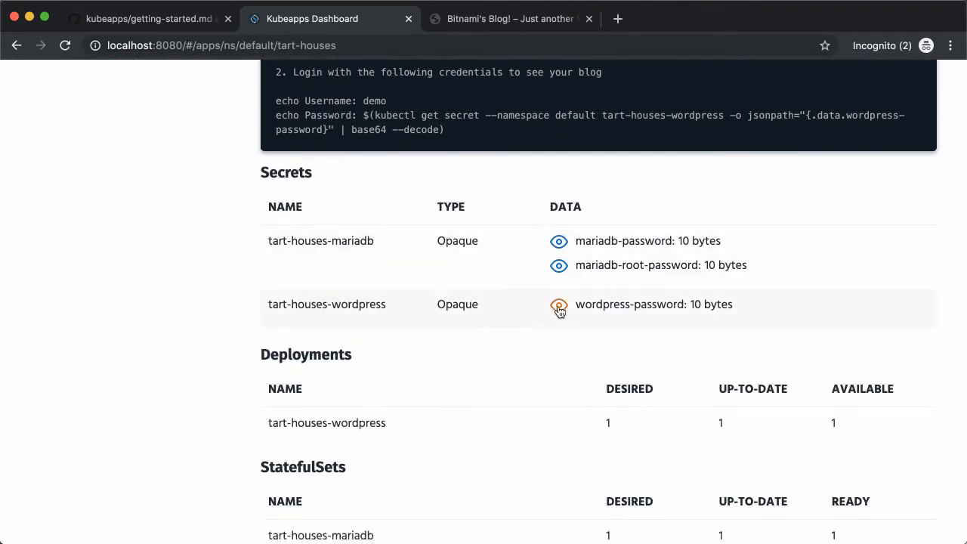
{"action": "left_click", "coordinate": [559, 304]}
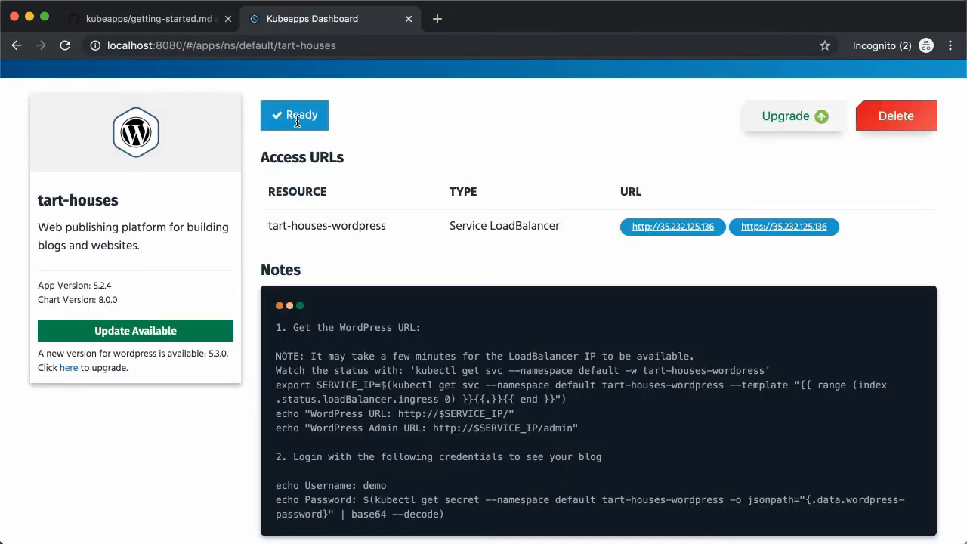
{"action": "mouse_move", "coordinate": [672, 227]}
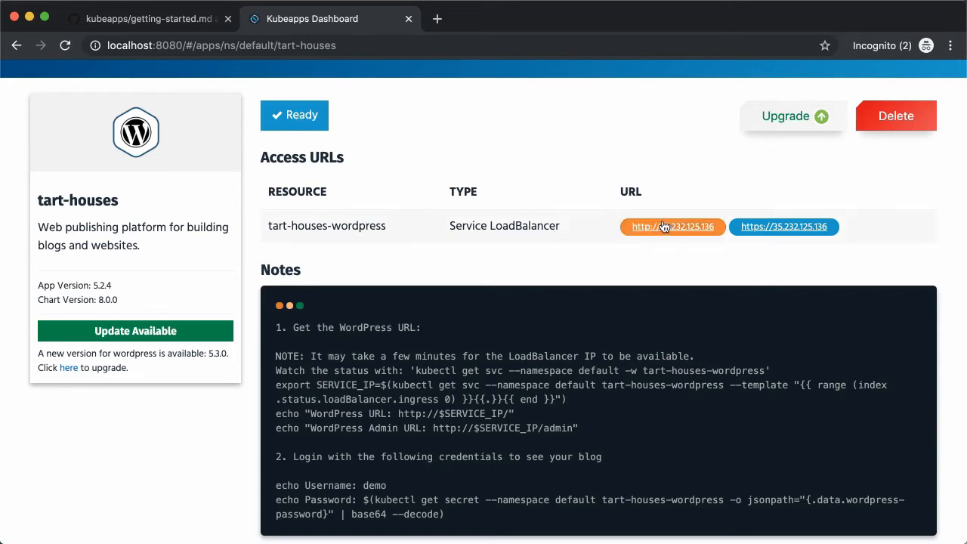
Open the blog's HTTP address and log in to WordPress admin as demo.
{"action": "left_click", "coordinate": [672, 226]}
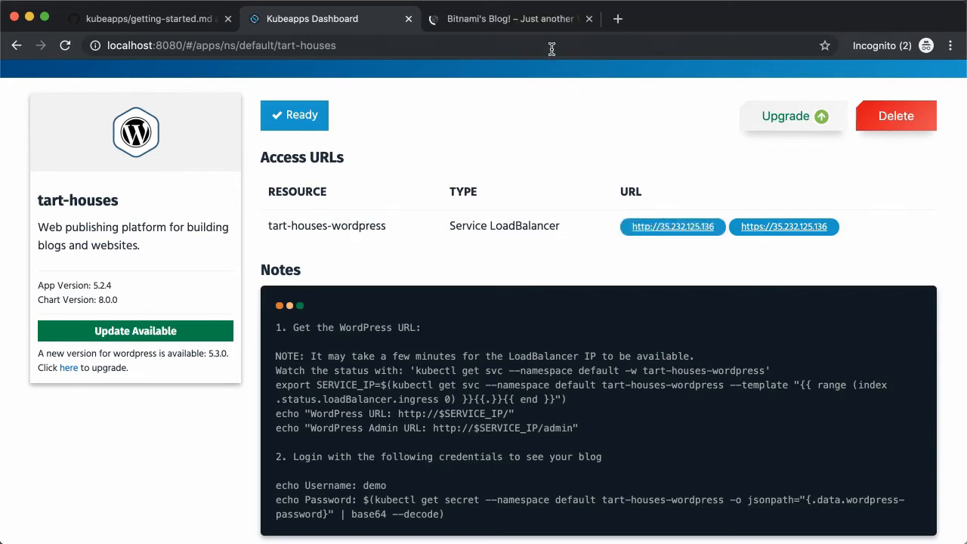
{"action": "left_click", "coordinate": [503, 19]}
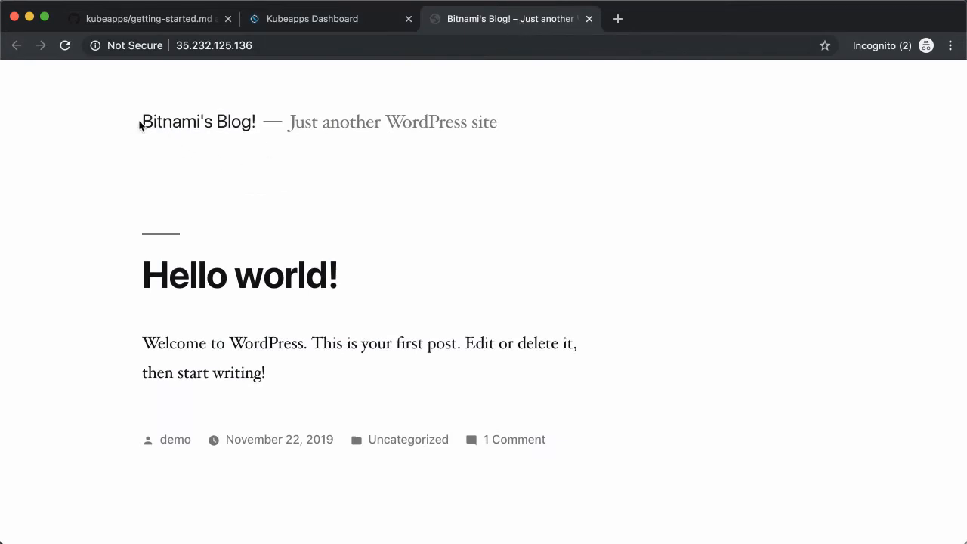
{"action": "mouse_move", "coordinate": [175, 127]}
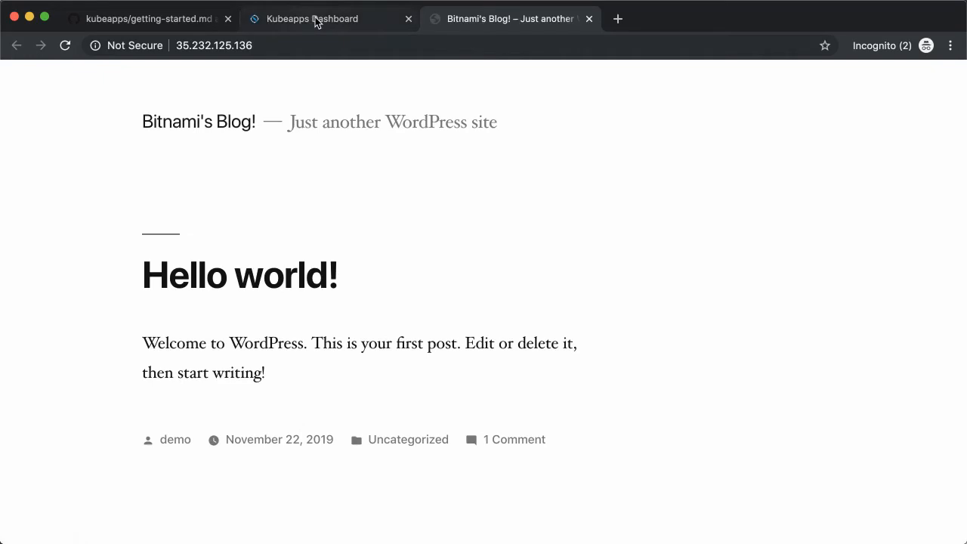
{"action": "scroll", "scroll_direction": "down", "scroll_amount": 3}
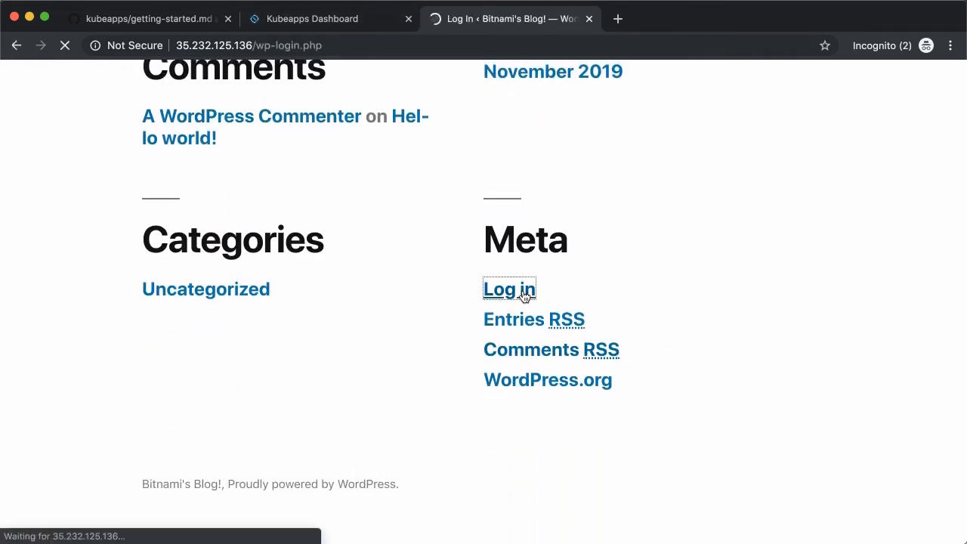
{"action": "type", "text": "demo"}
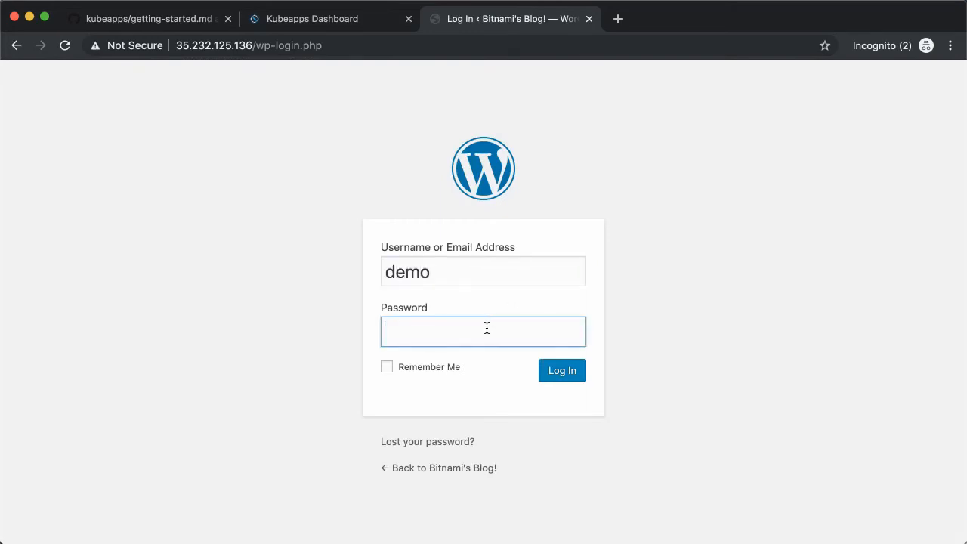
{"action": "left_click", "coordinate": [563, 370]}
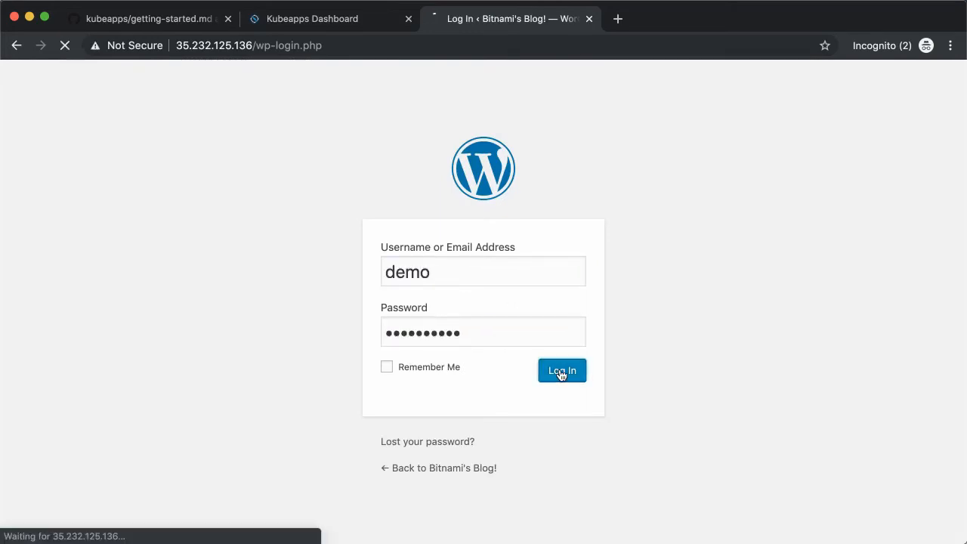
{"action": "left_click", "coordinate": [562, 371]}
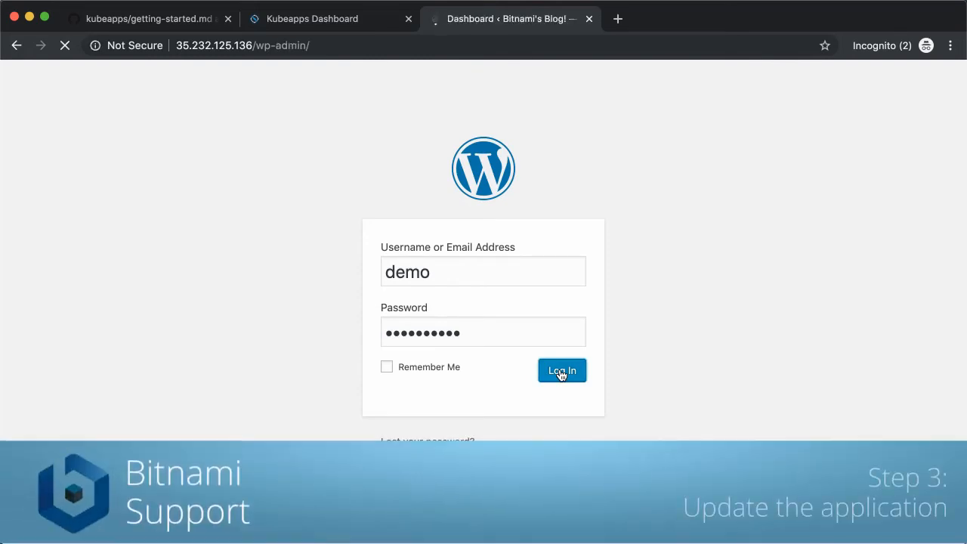
{"action": "left_click", "coordinate": [562, 371]}
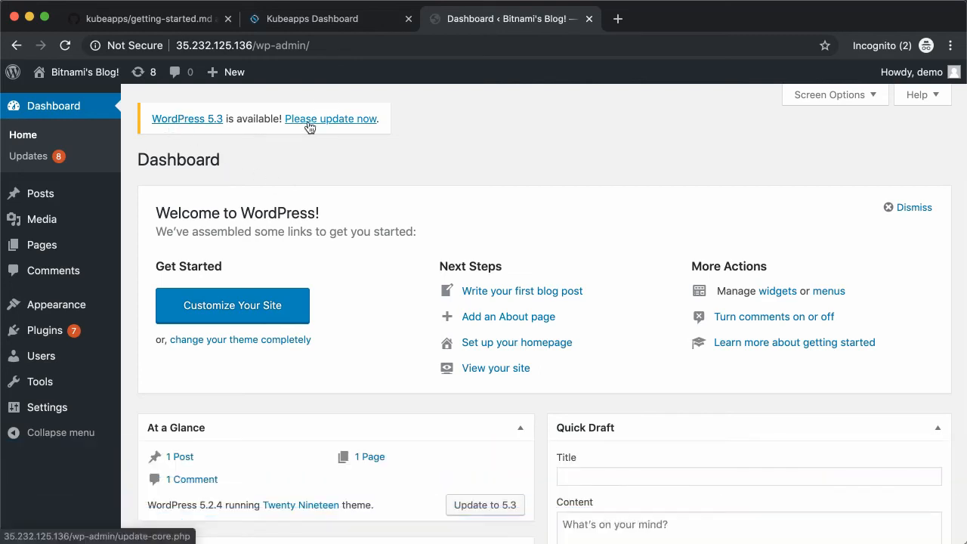
{"action": "mouse_move", "coordinate": [311, 163]}
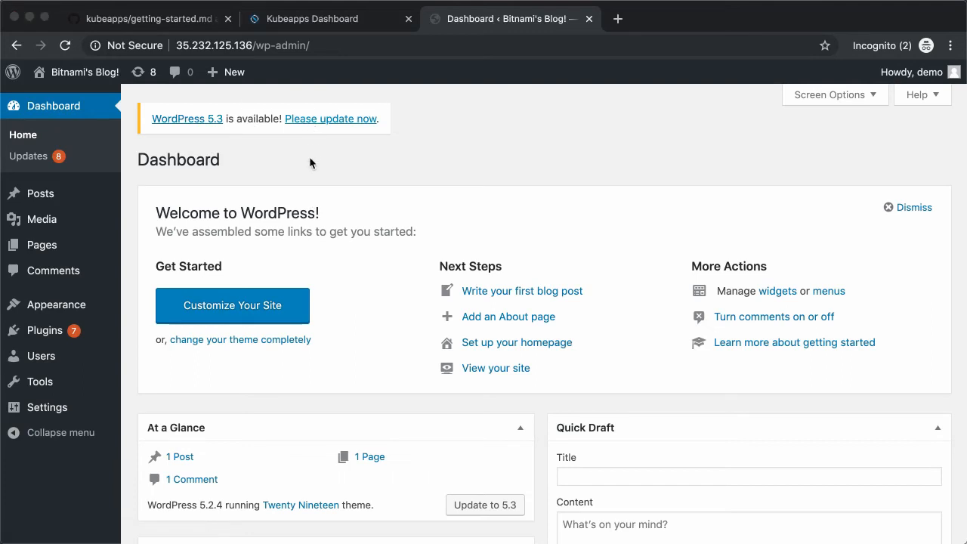
Upgrade tart-houses by choosing chart version 8.0.1 and submitting.
{"action": "left_click", "coordinate": [312, 18]}
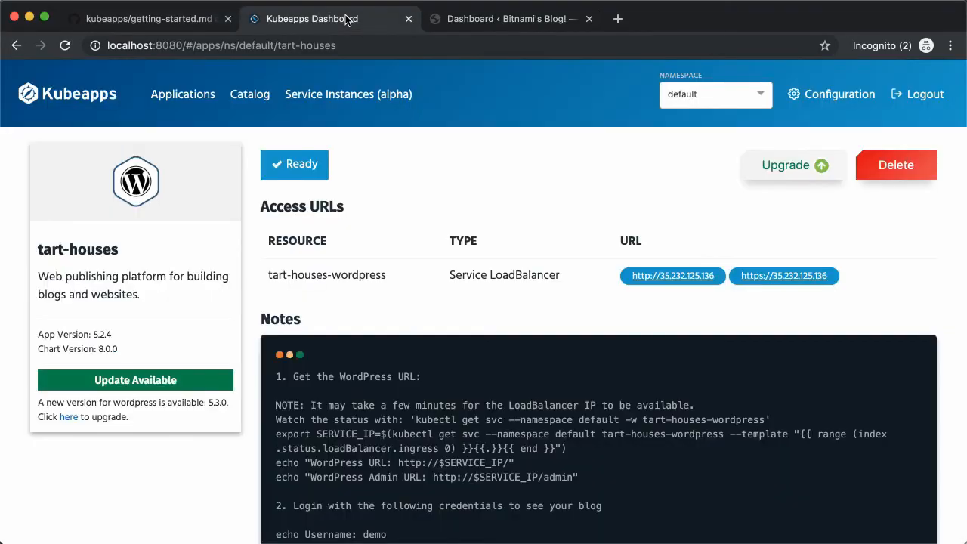
{"action": "mouse_move", "coordinate": [680, 158]}
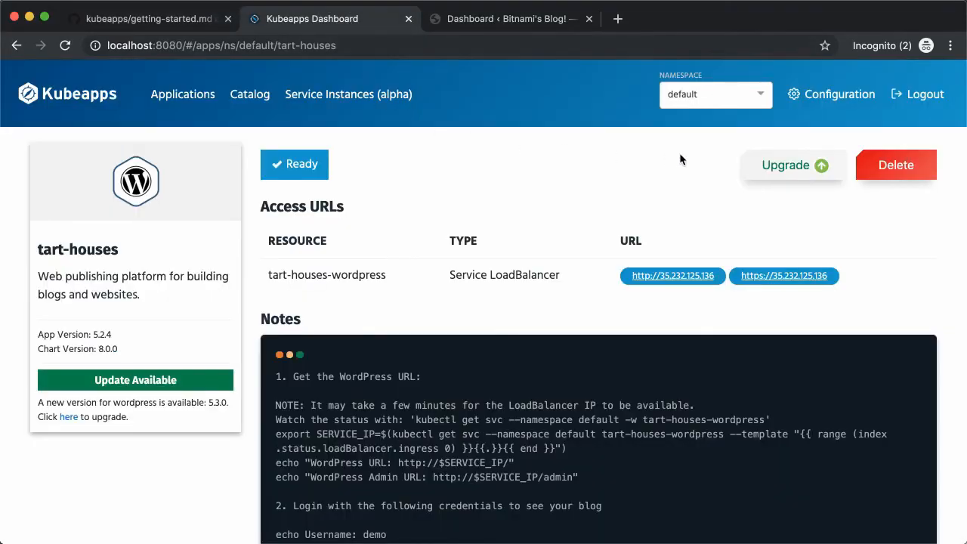
{"action": "left_click", "coordinate": [785, 165]}
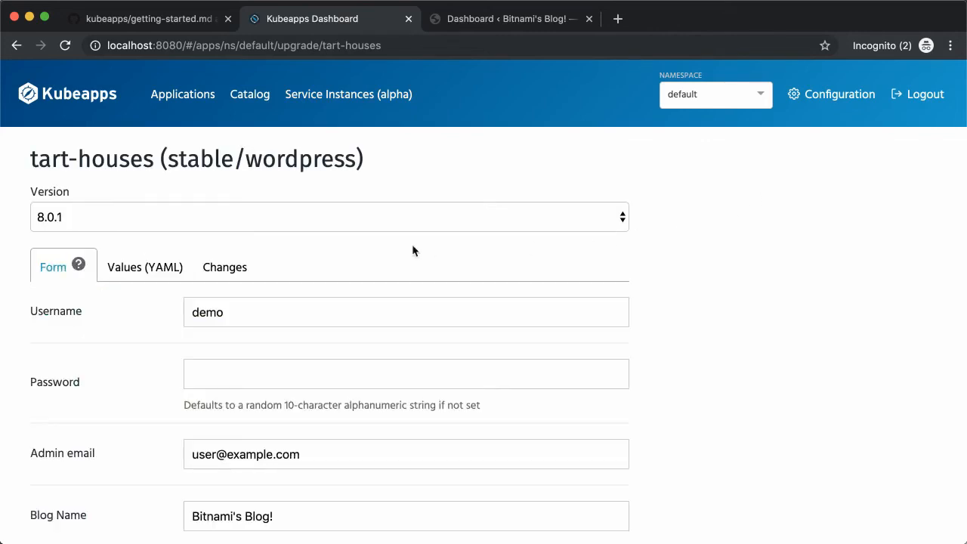
{"action": "left_click", "coordinate": [328, 217]}
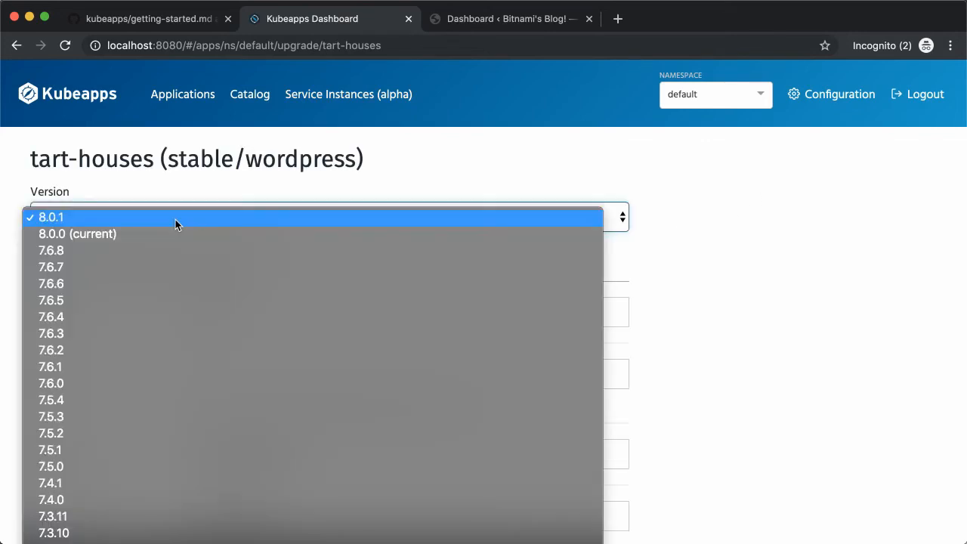
{"action": "left_click", "coordinate": [51, 217]}
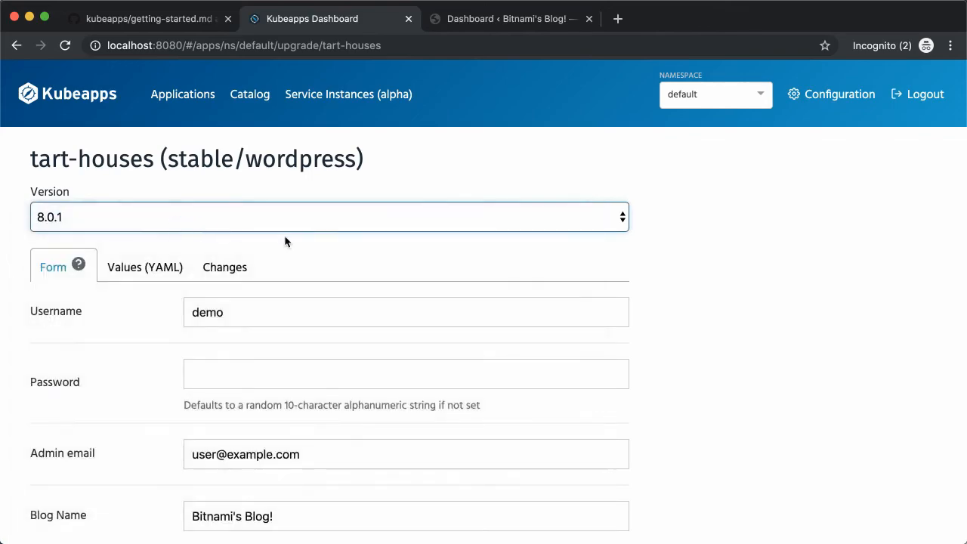
{"action": "scroll", "scroll_direction": "down", "scroll_amount": 3}
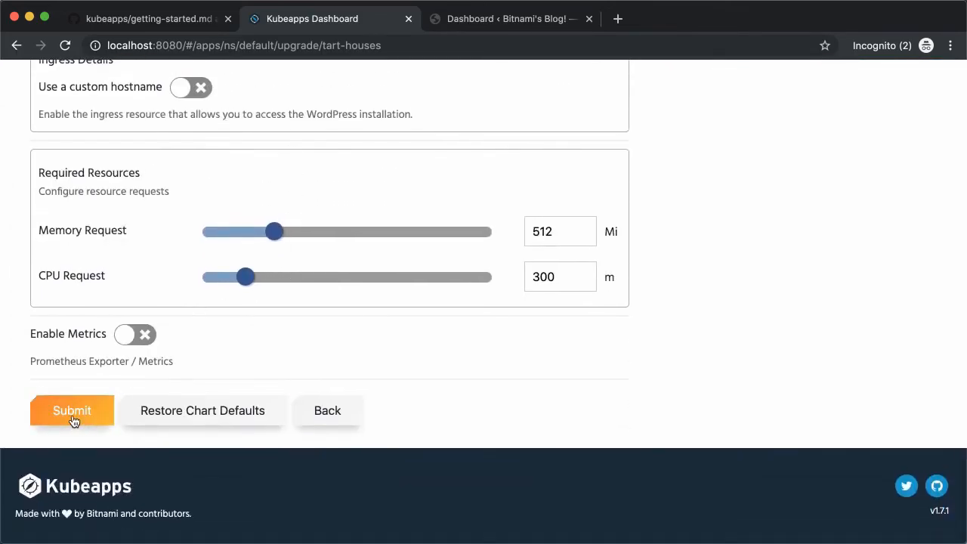
{"action": "left_click", "coordinate": [71, 410]}
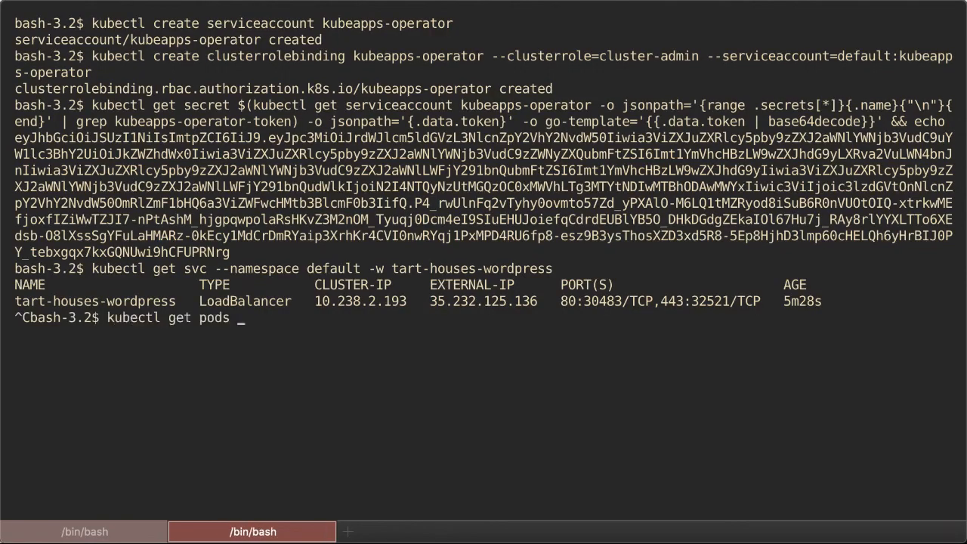
Run kubectl get pods -w to watch the tart-houses pods restart.
{"action": "type", "text": "-w"}
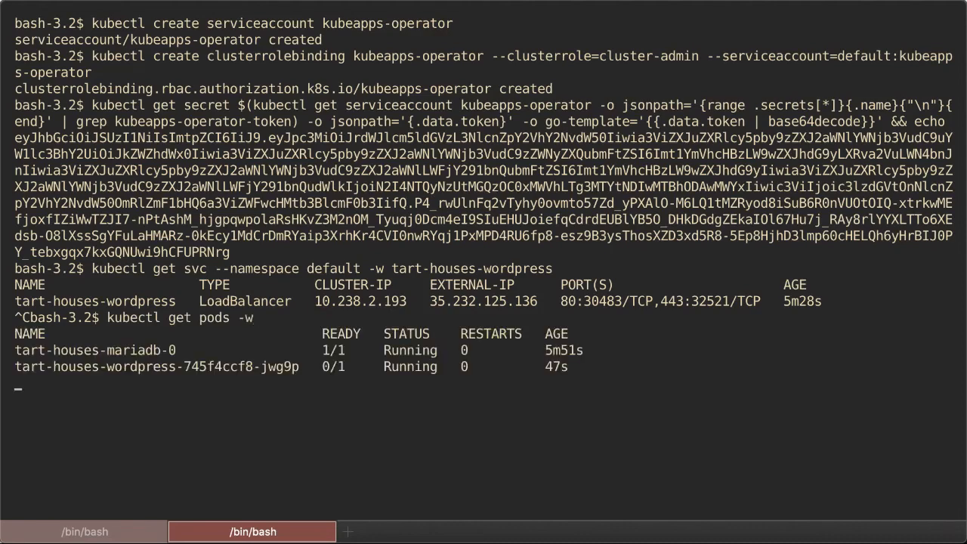
{"action": "mouse_move", "coordinate": [467, 331]}
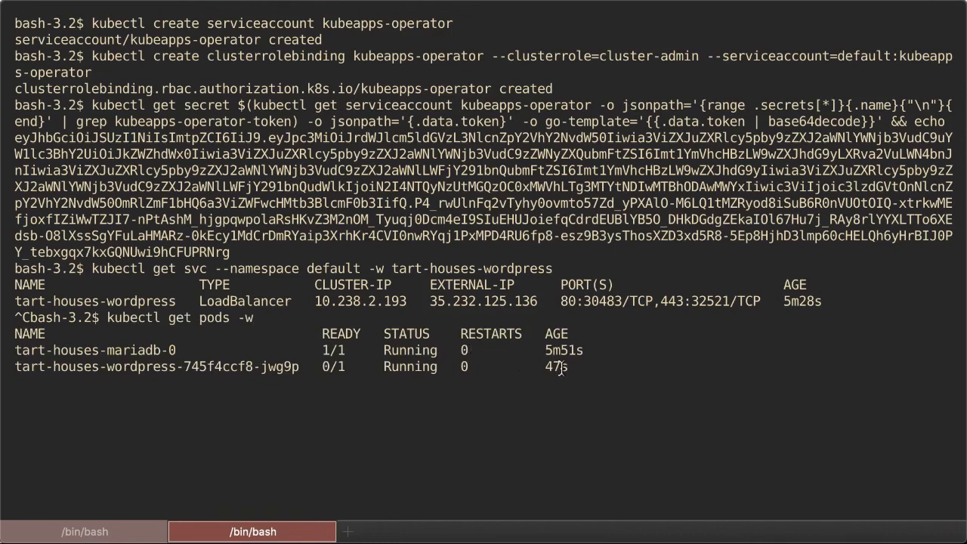
{"action": "mouse_move", "coordinate": [324, 368]}
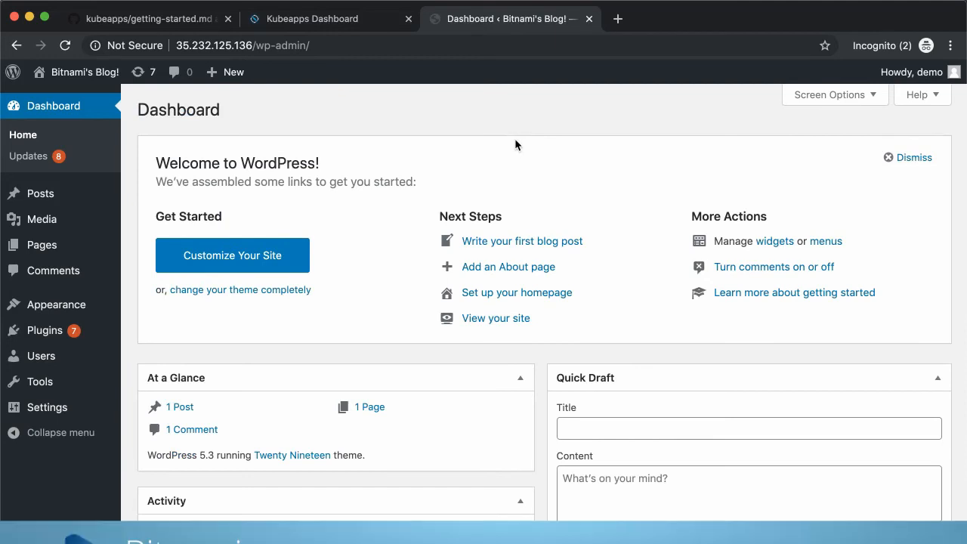
{"action": "mouse_move", "coordinate": [13, 72]}
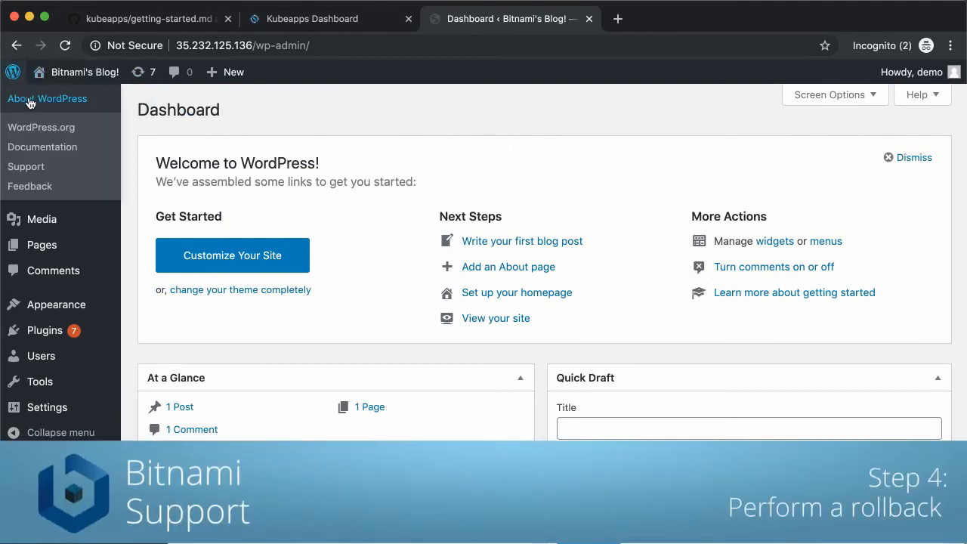
Open WordPress's About page confirming version 5.3, then return to Kubeapps.
{"action": "left_click", "coordinate": [47, 98]}
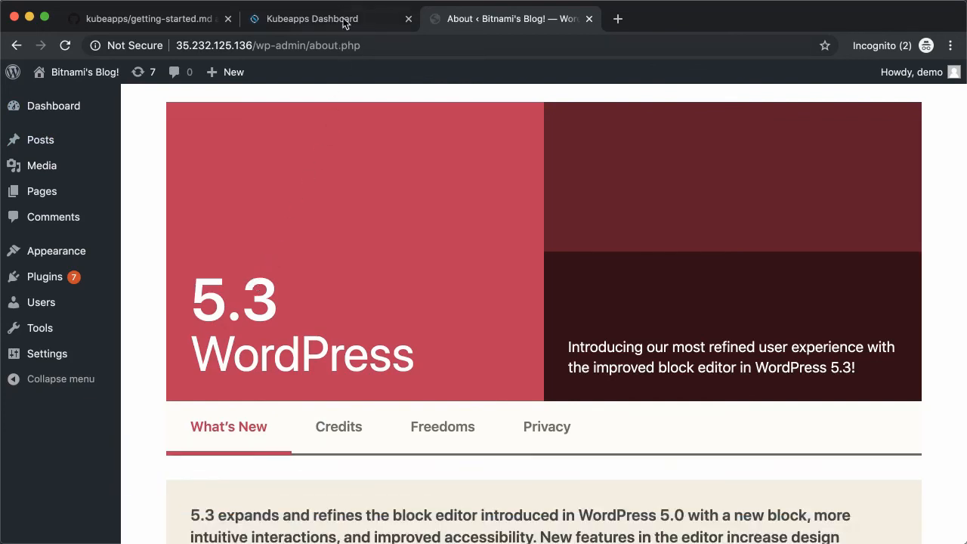
{"action": "mouse_move", "coordinate": [325, 19]}
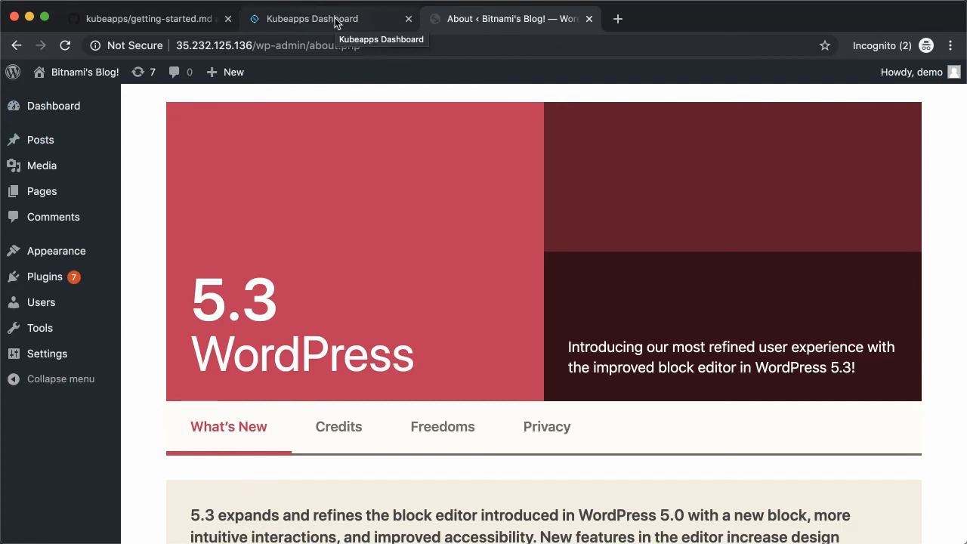
{"action": "left_click", "coordinate": [312, 19]}
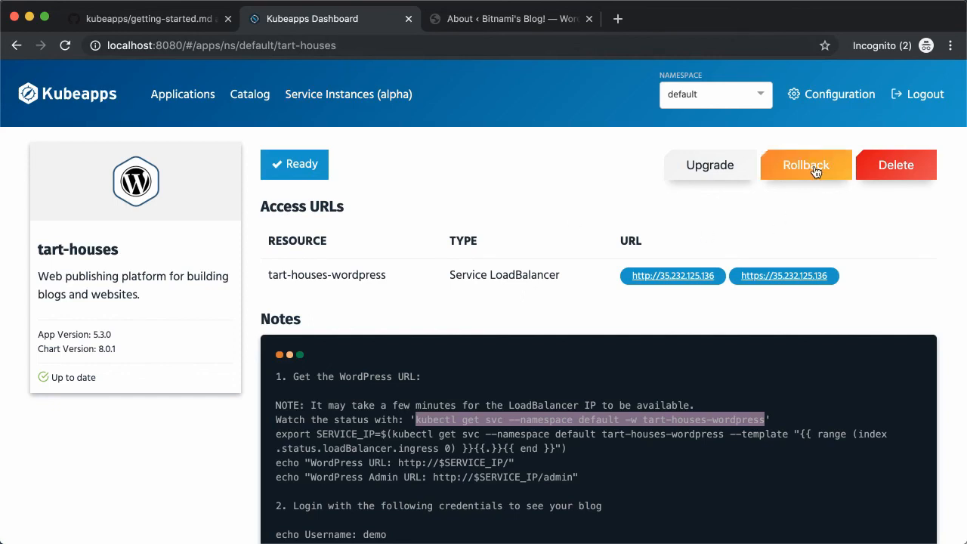
Roll tart-houses back to revision 1 and reload the WordPress About page to confirm 5.2.4.
{"action": "left_click", "coordinate": [806, 165]}
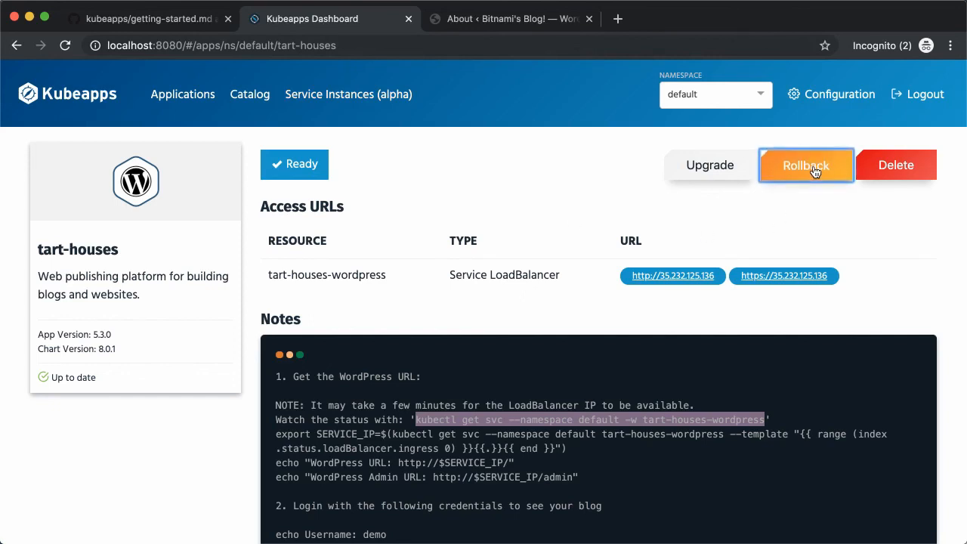
{"action": "left_click", "coordinate": [805, 165]}
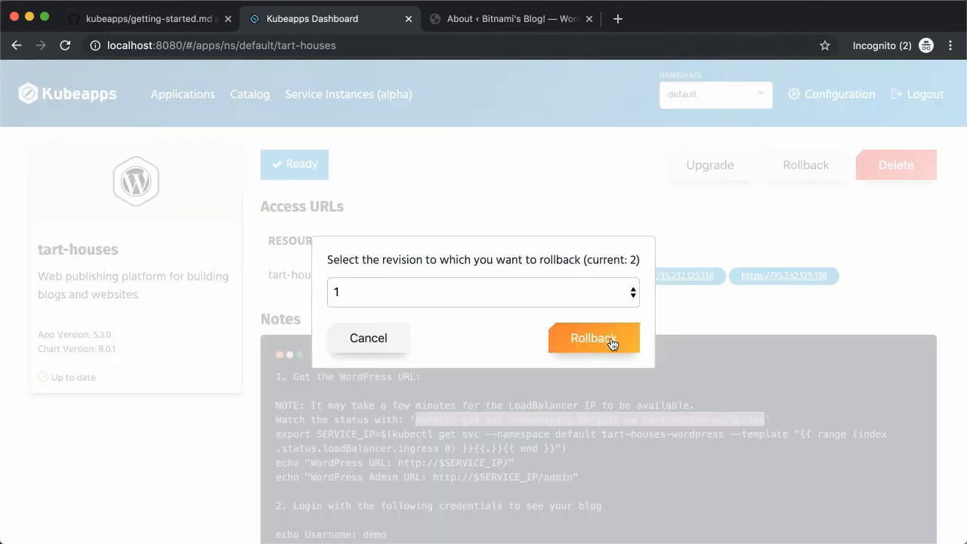
{"action": "left_click", "coordinate": [482, 292]}
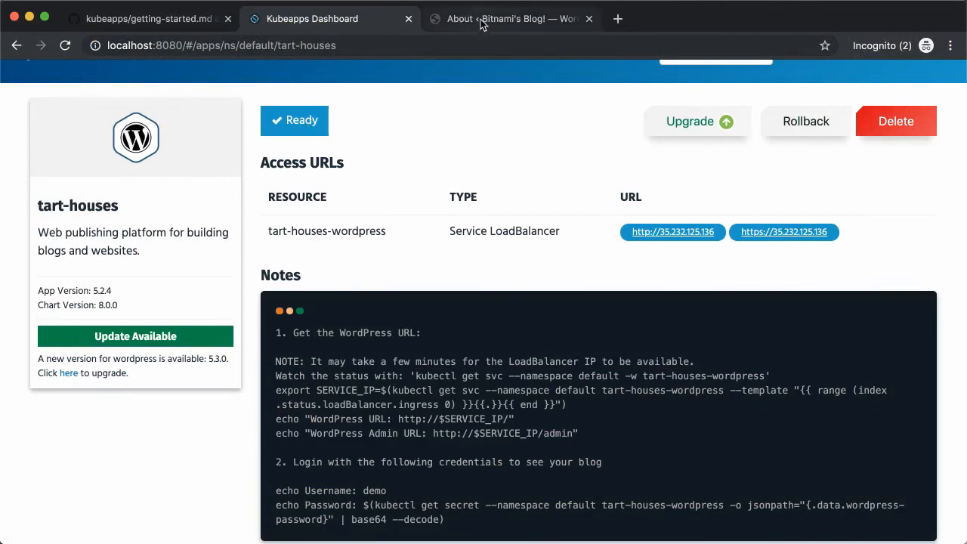
{"action": "left_click", "coordinate": [507, 18]}
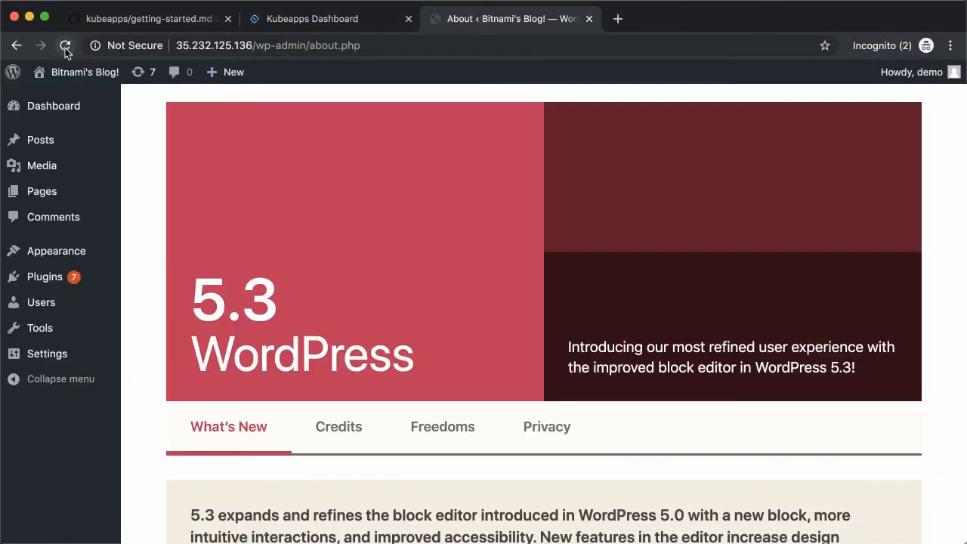
{"action": "left_click", "coordinate": [65, 46]}
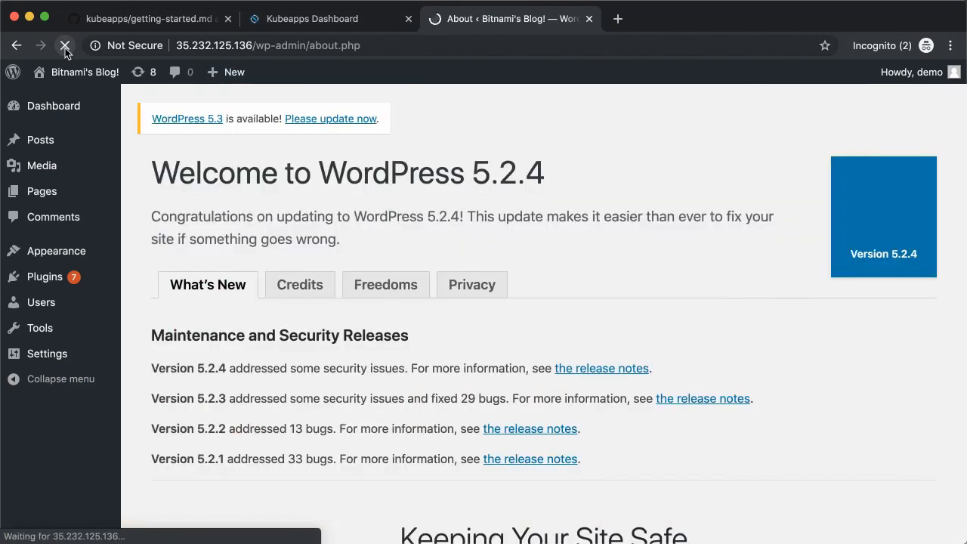